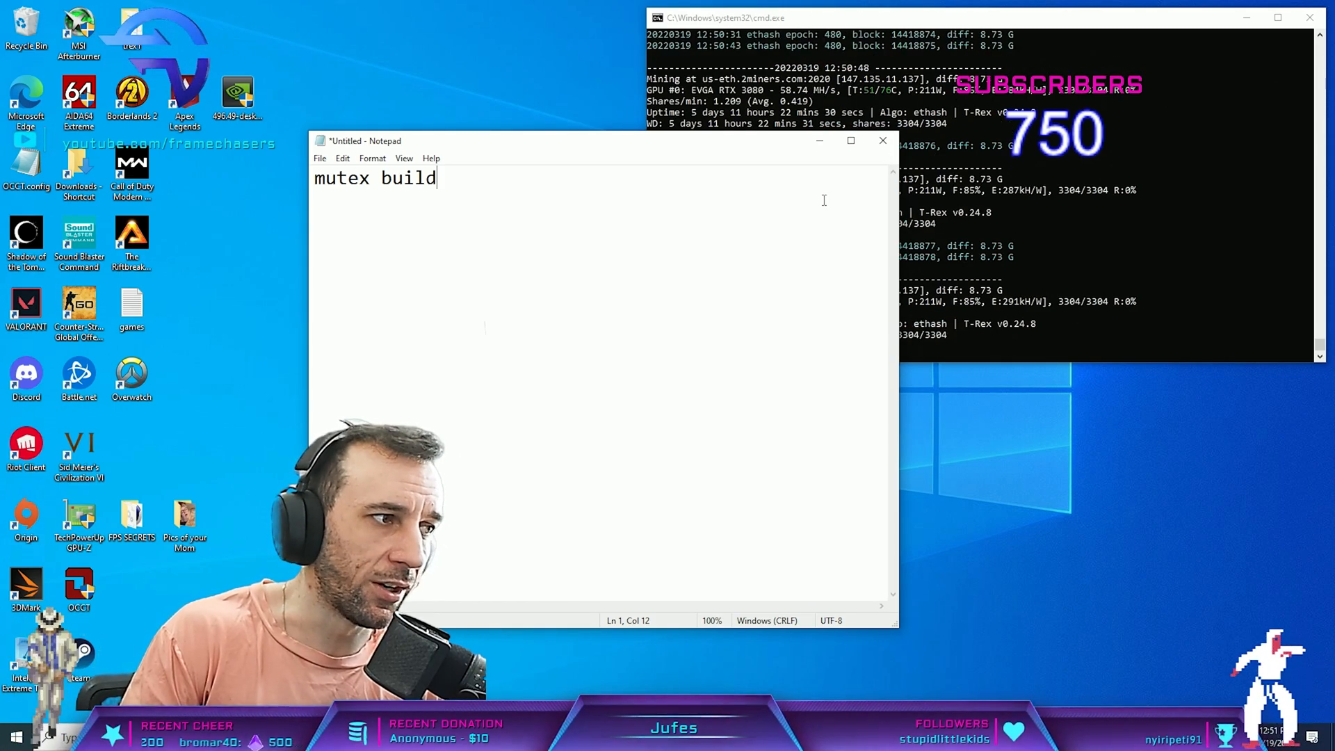
# Step: Add the lines '1.43v 5.1ghz' and '1.34v 5.0ghz' under the mutex build heading
pyautogui.press('Enter')
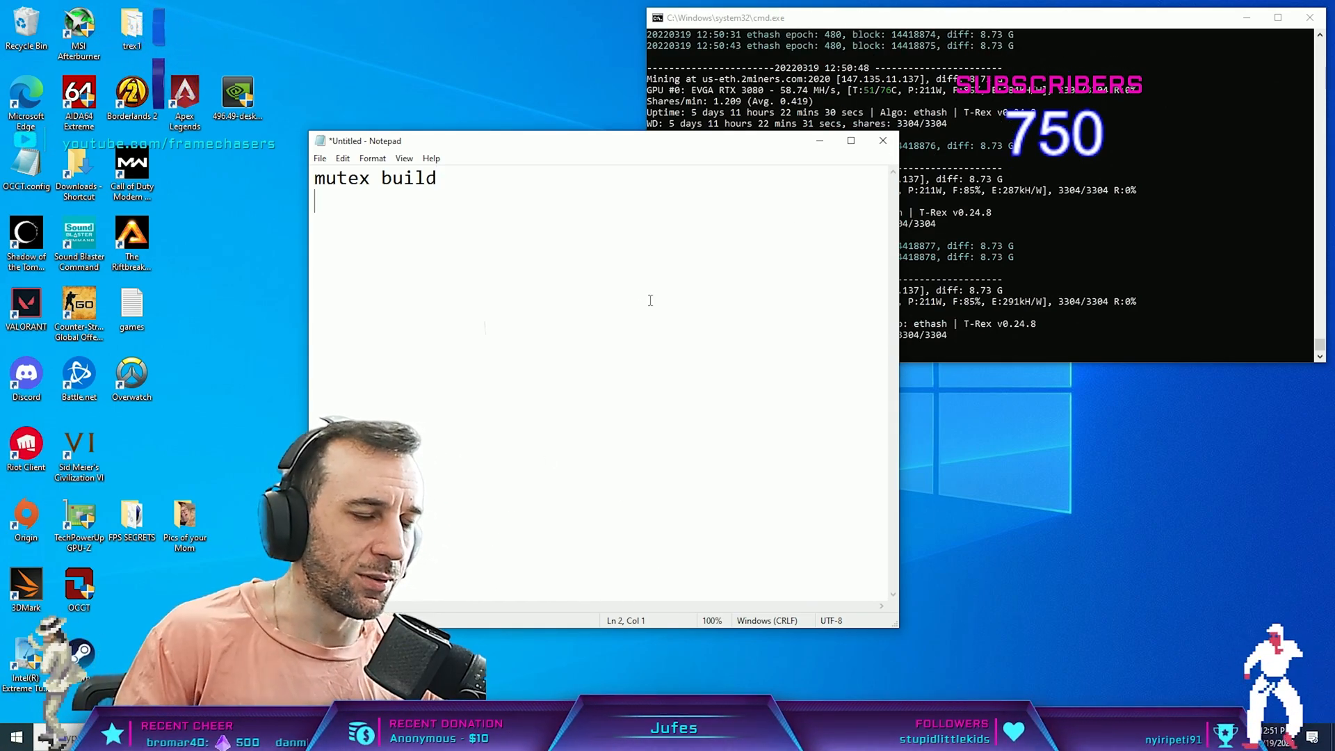
pyautogui.write('1')
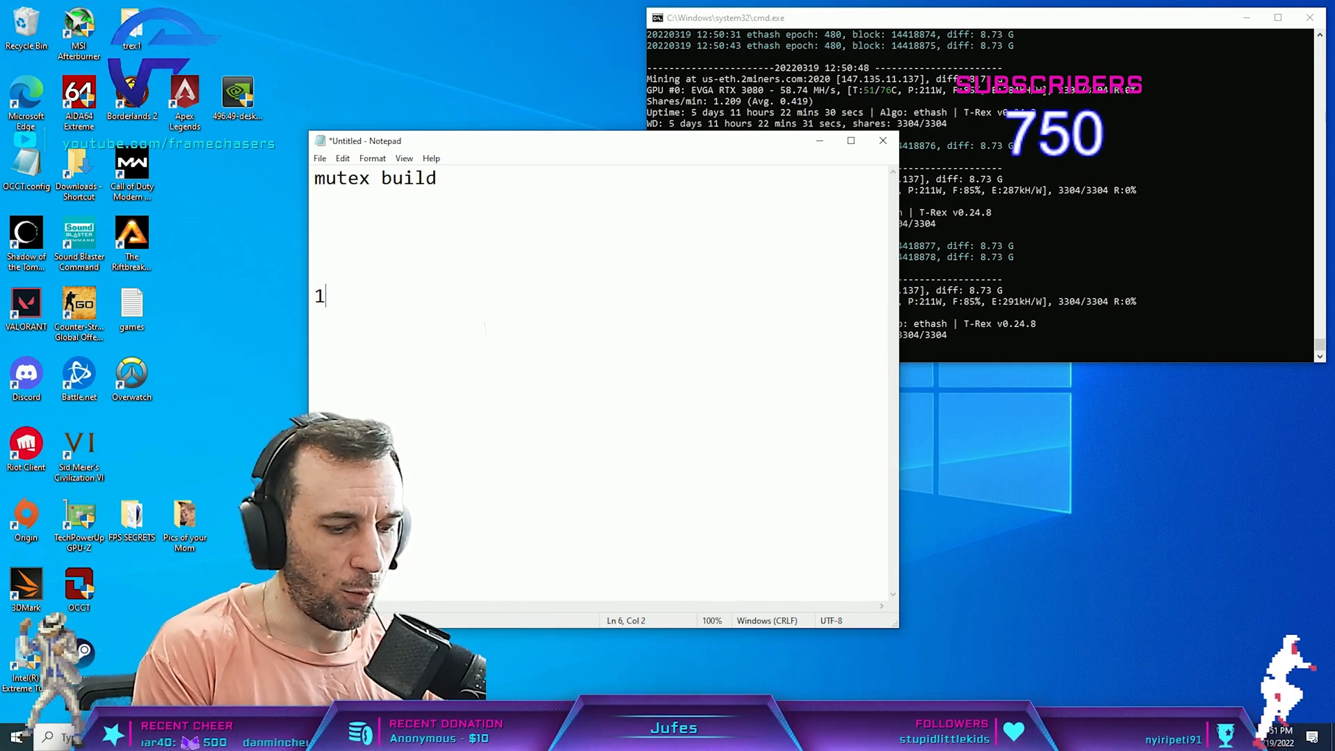
pyautogui.write('.43v 5.1')
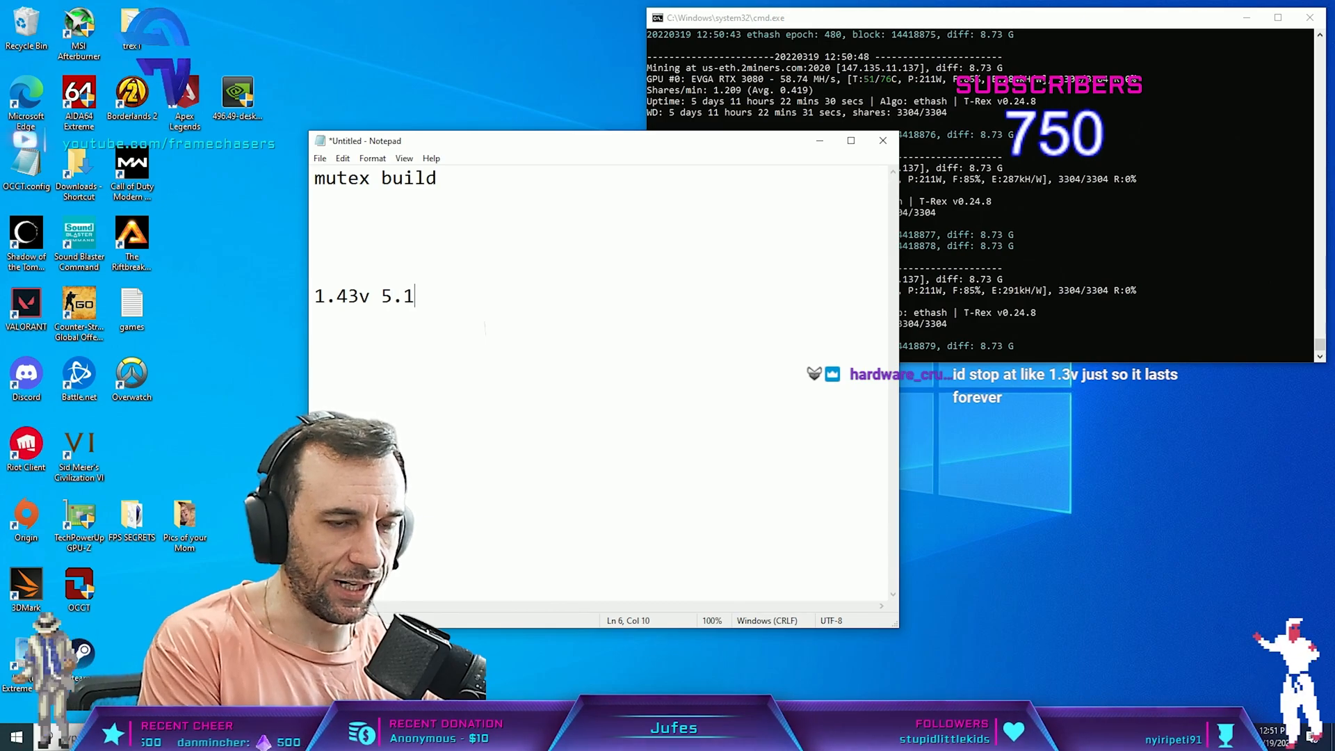
pyautogui.write('ghz')
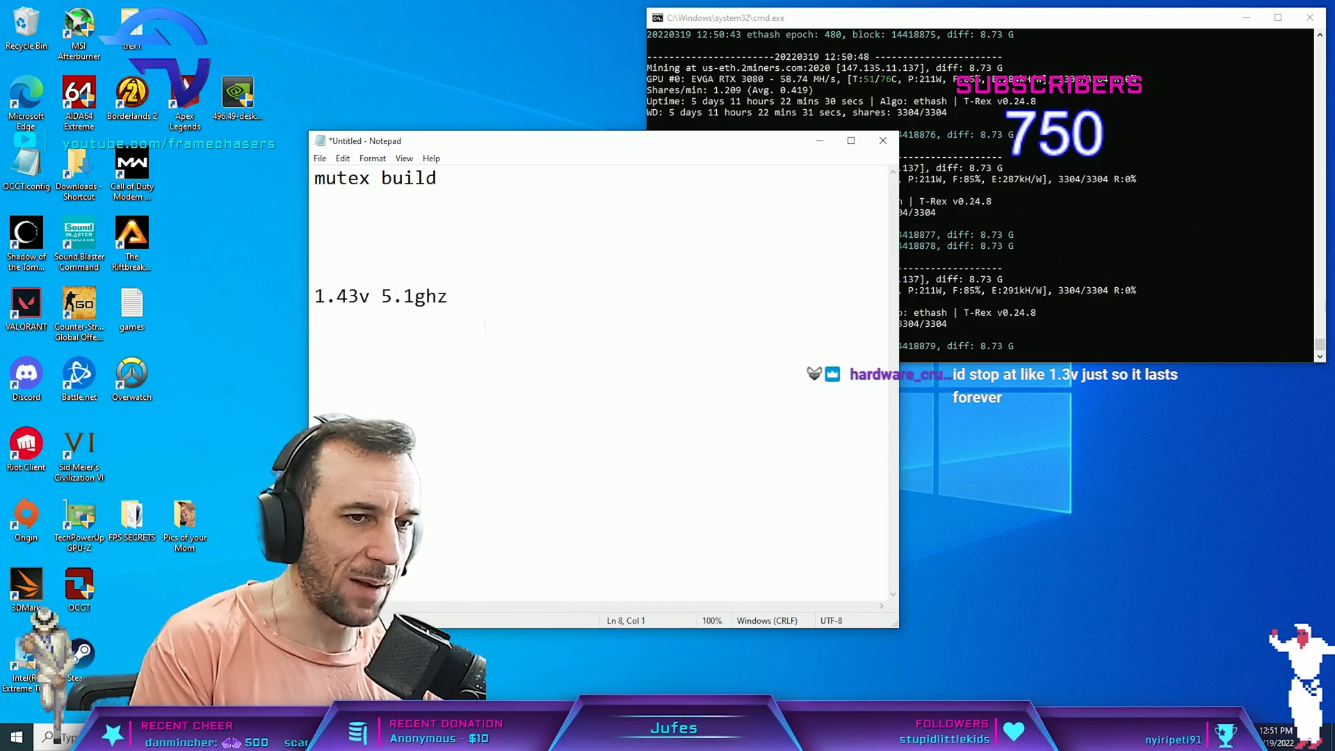
pyautogui.write('1')
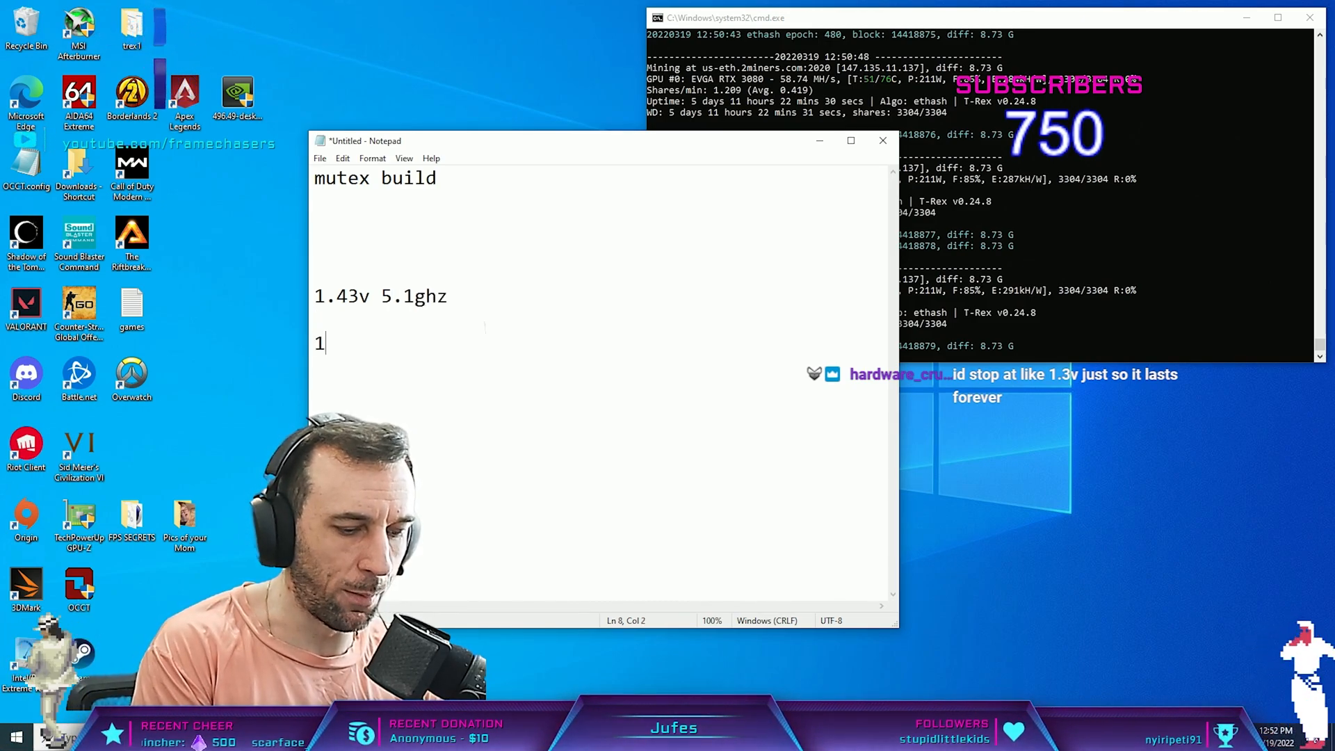
pyautogui.write('.34v')
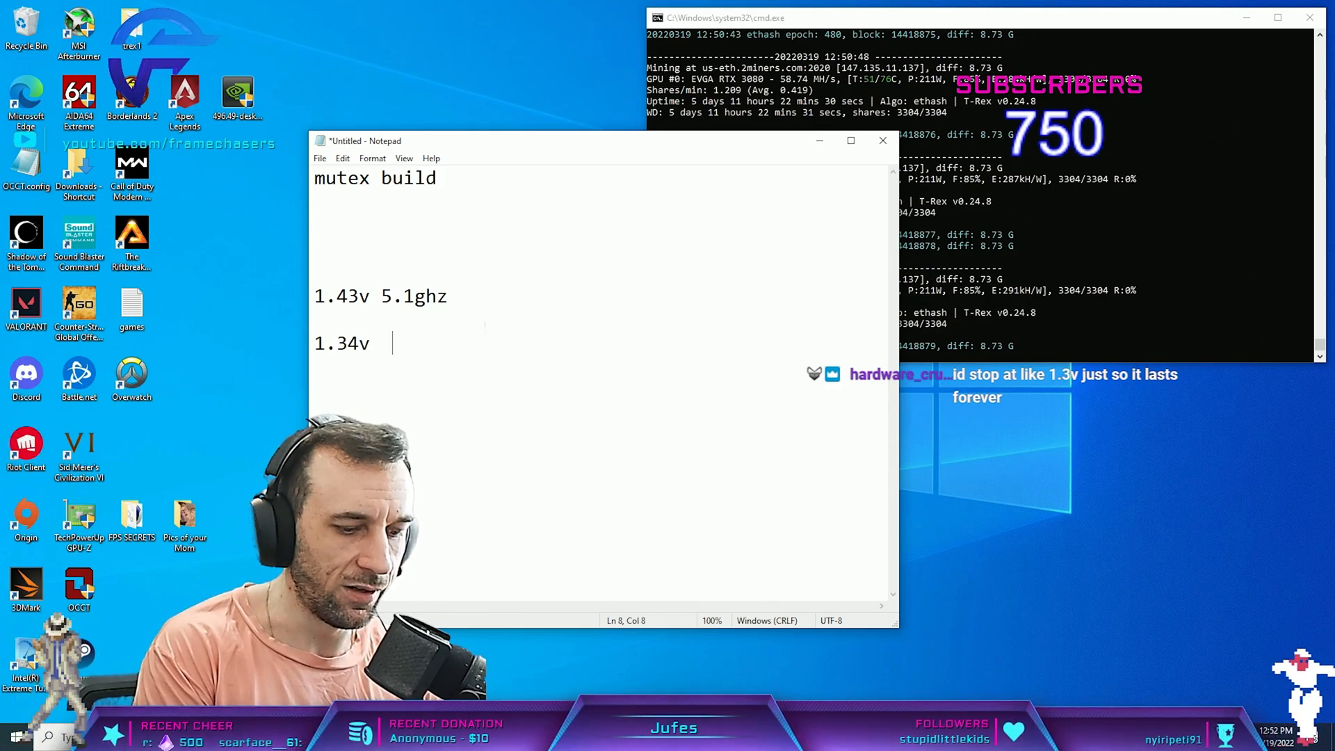
pyautogui.write('5.0')
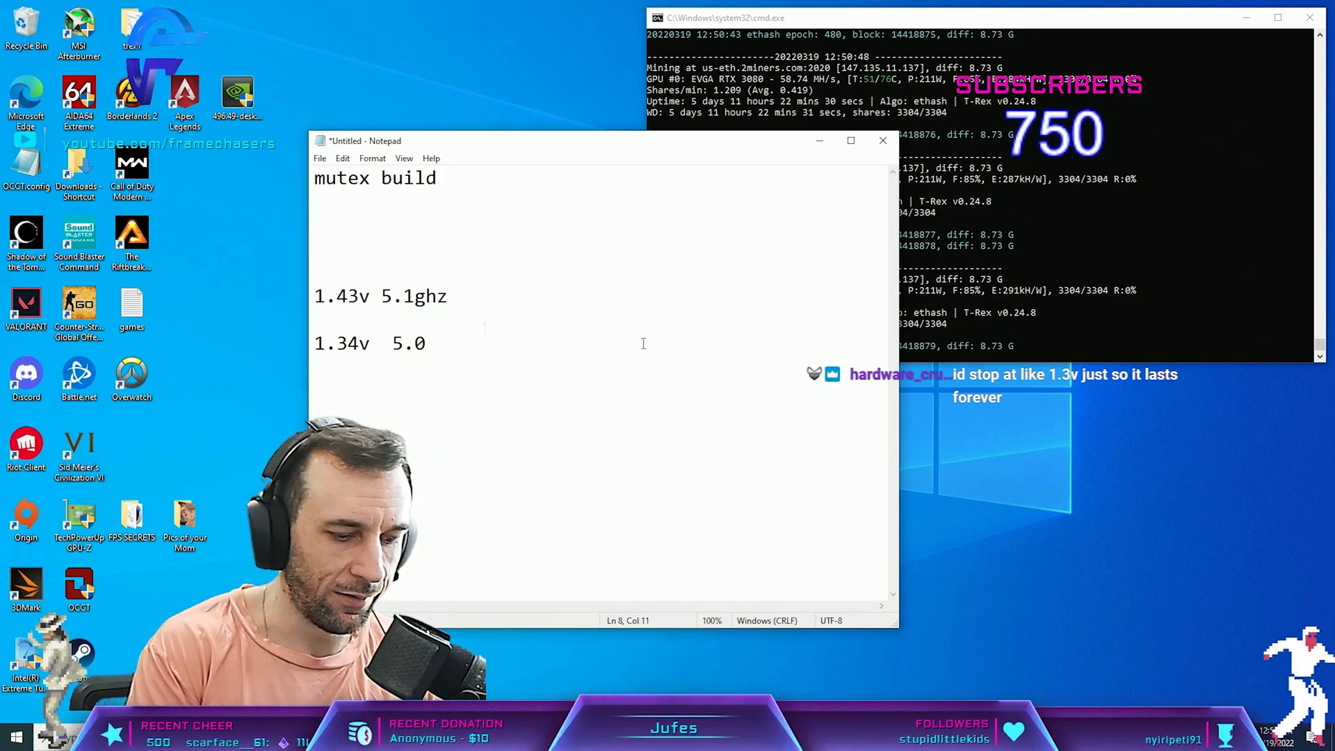
pyautogui.write('ghz')
pyautogui.write('calc')
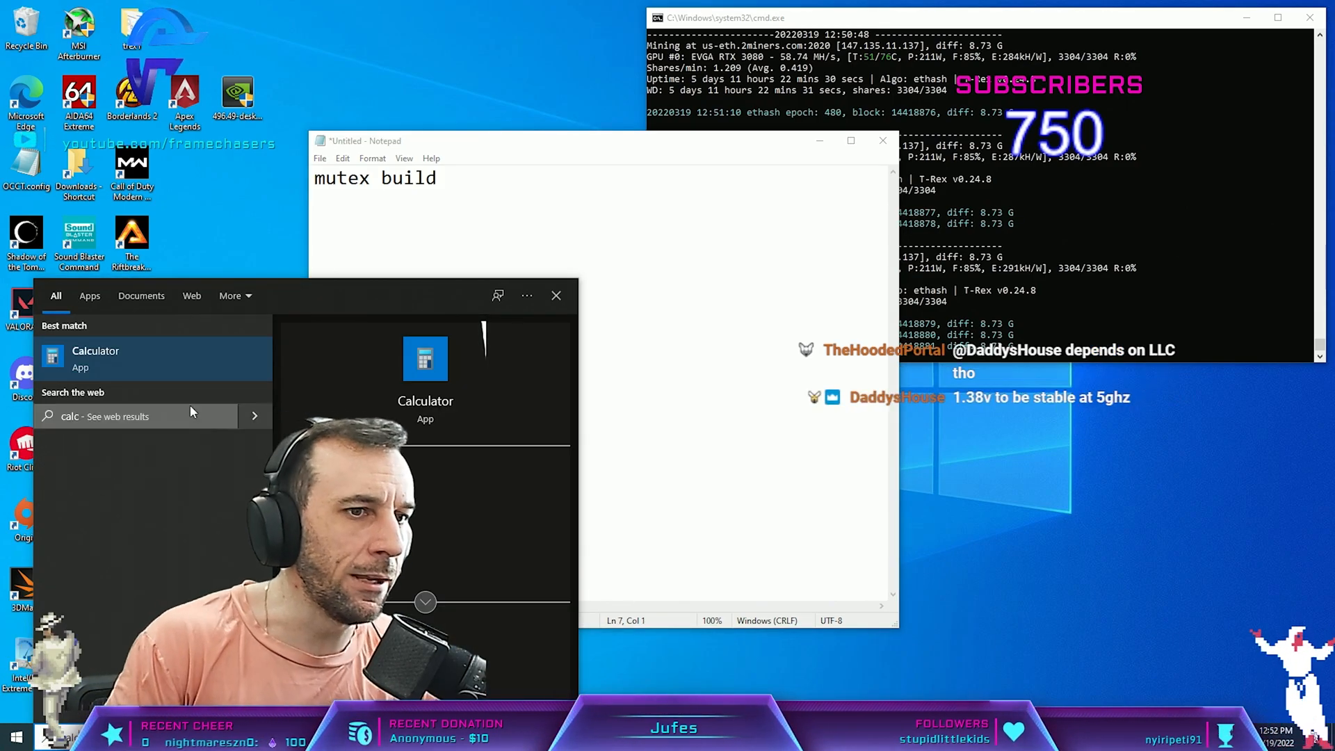
# Step: Launch Calculator from the search results to compute 5100 ÷ 5000
pyautogui.click(95, 357)
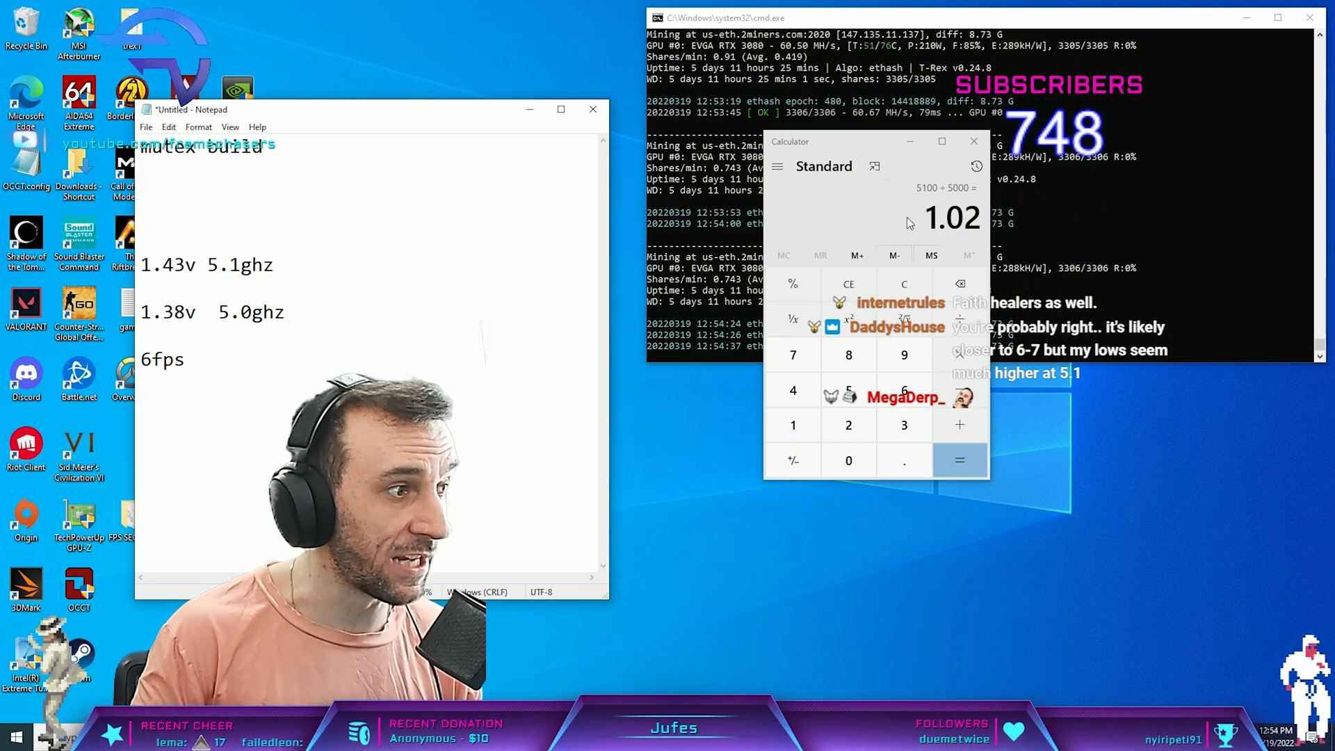
# Step: Finish with the benchmark notes before closing Notepad and Calculator
pyautogui.doubleClick(170, 358)
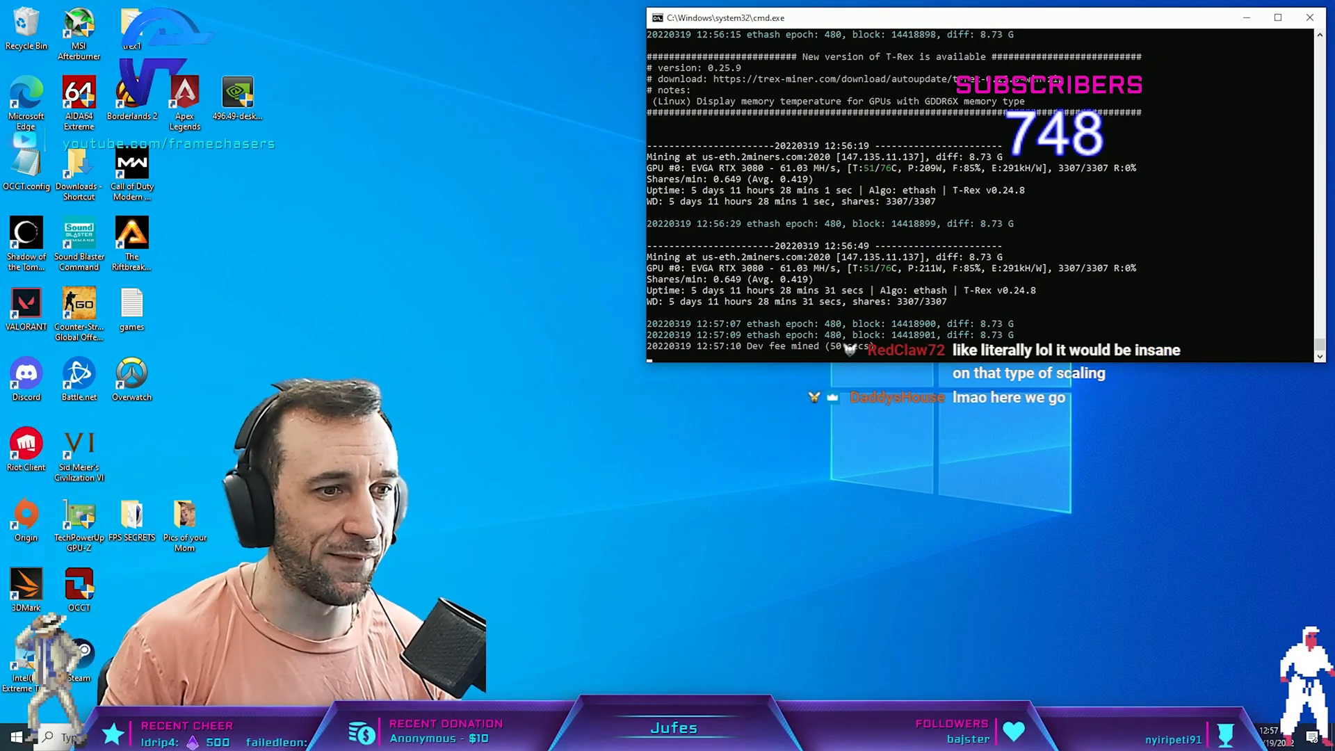
# Step: Launch AIDA64 Extreme, check CPUID details and bring up the System Stability Test
pyautogui.doubleClick(78, 93)
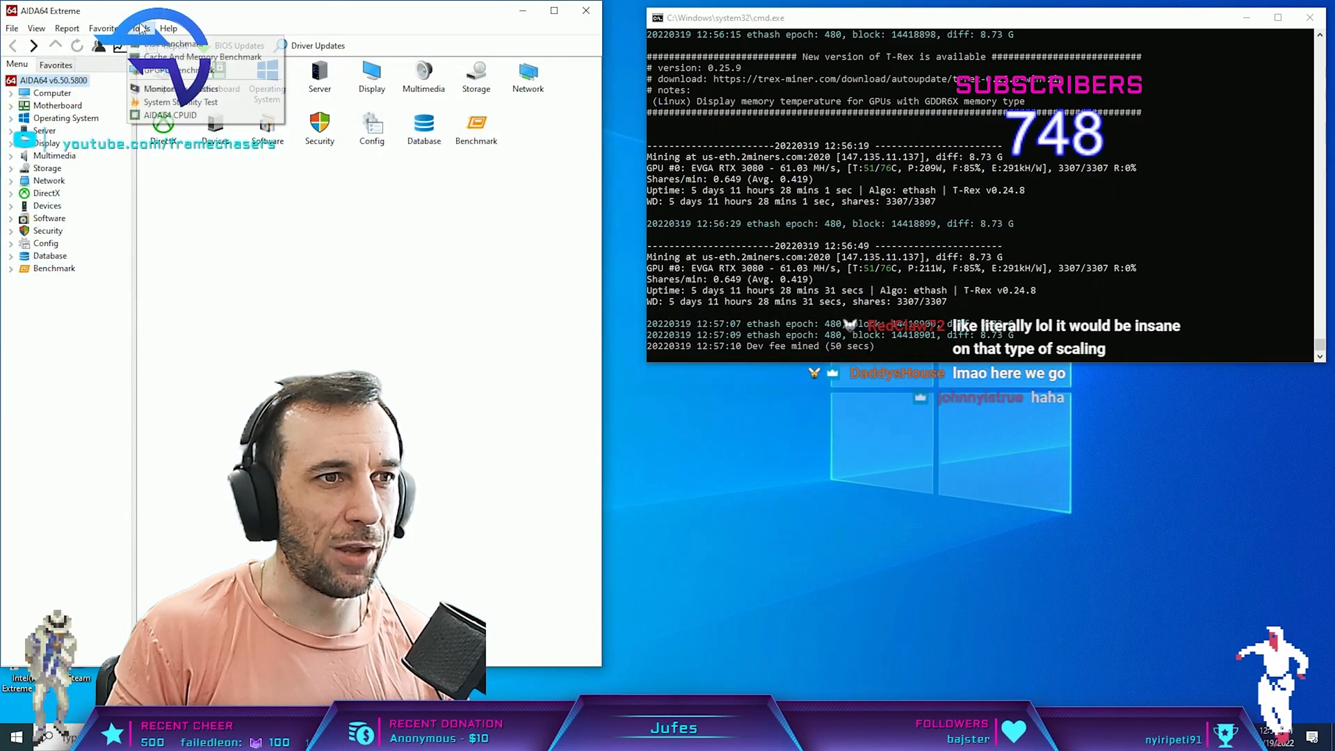
pyautogui.click(203, 56)
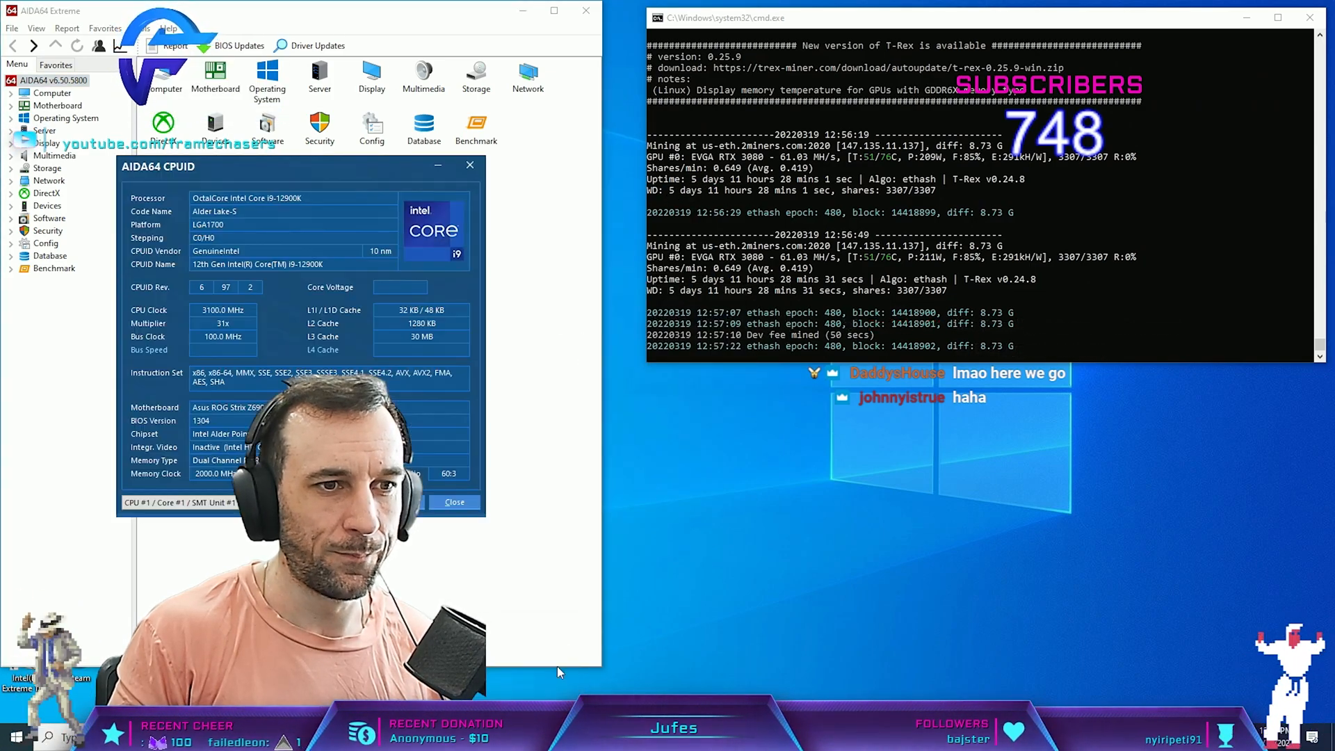
pyautogui.moveTo(298, 165); pyautogui.dragTo(758, 260)
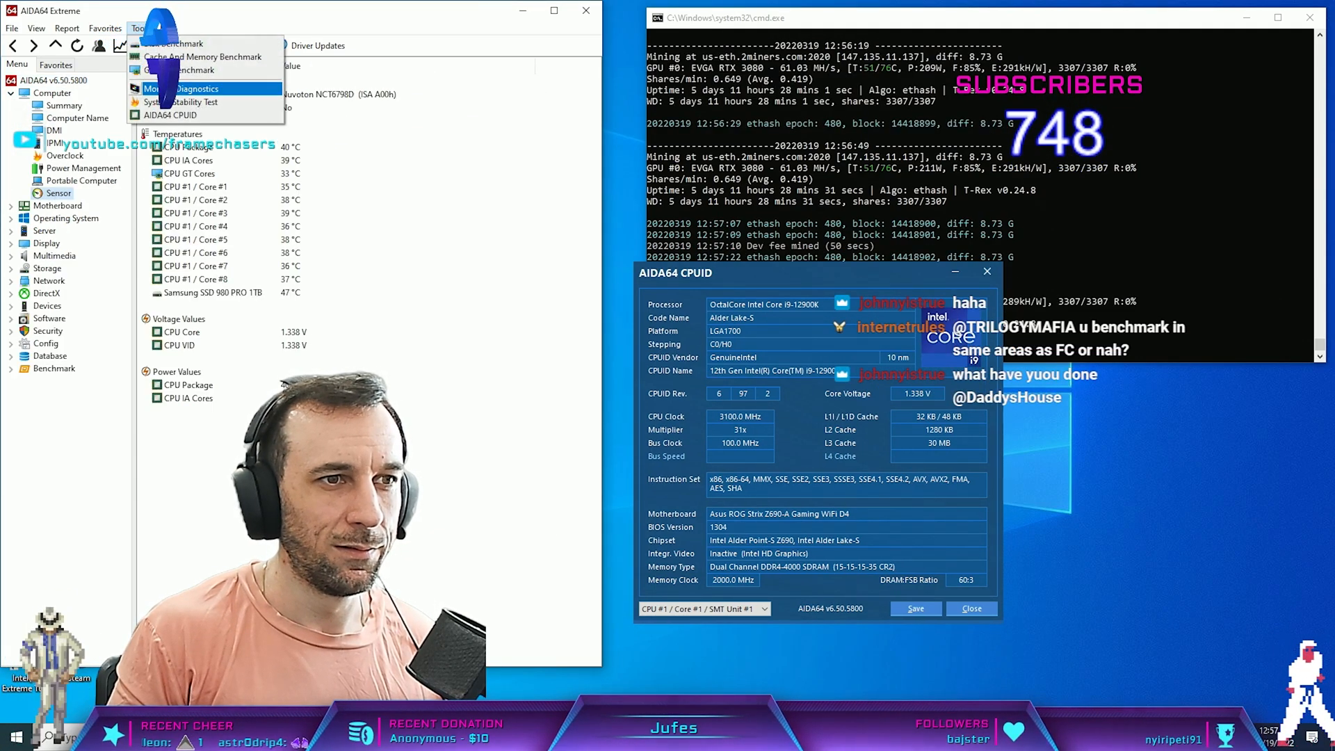
pyautogui.click(188, 103)
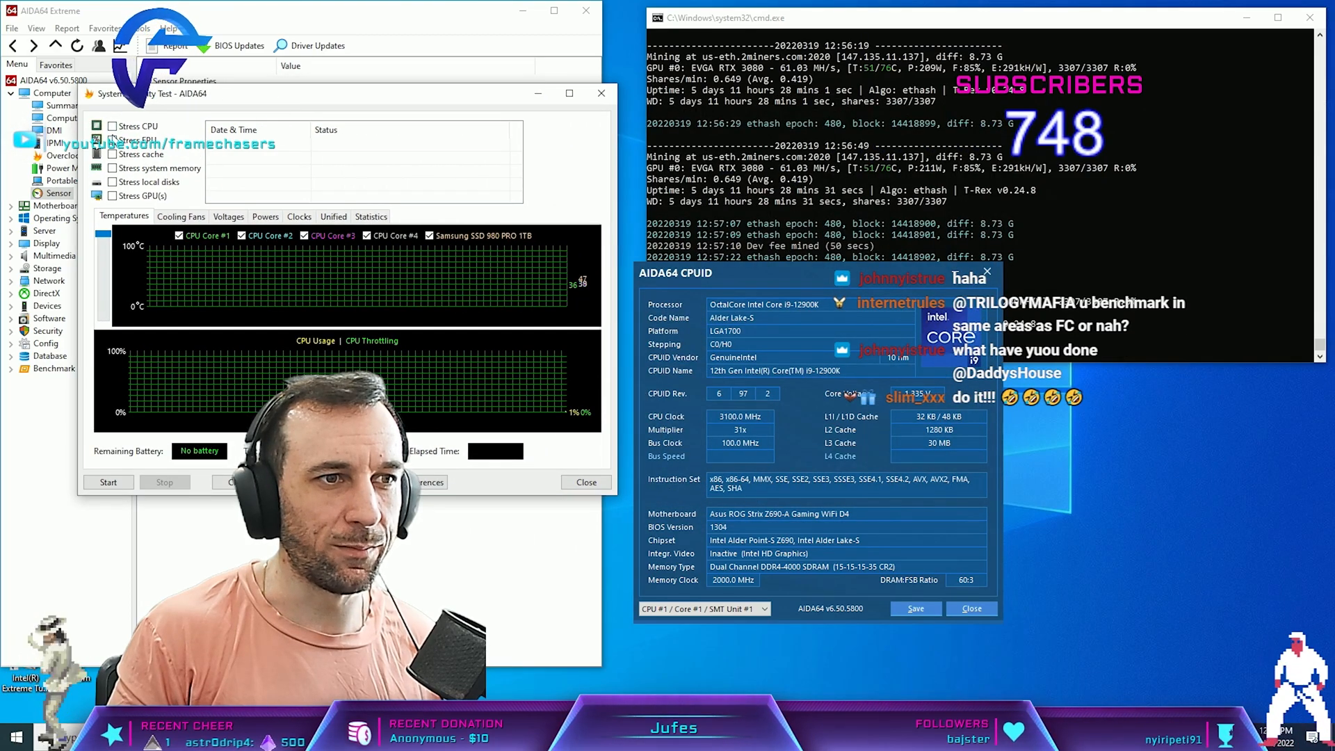
# Step: Run the CPU stress test for a few seconds, stop it and dismiss the window
pyautogui.click(108, 481)
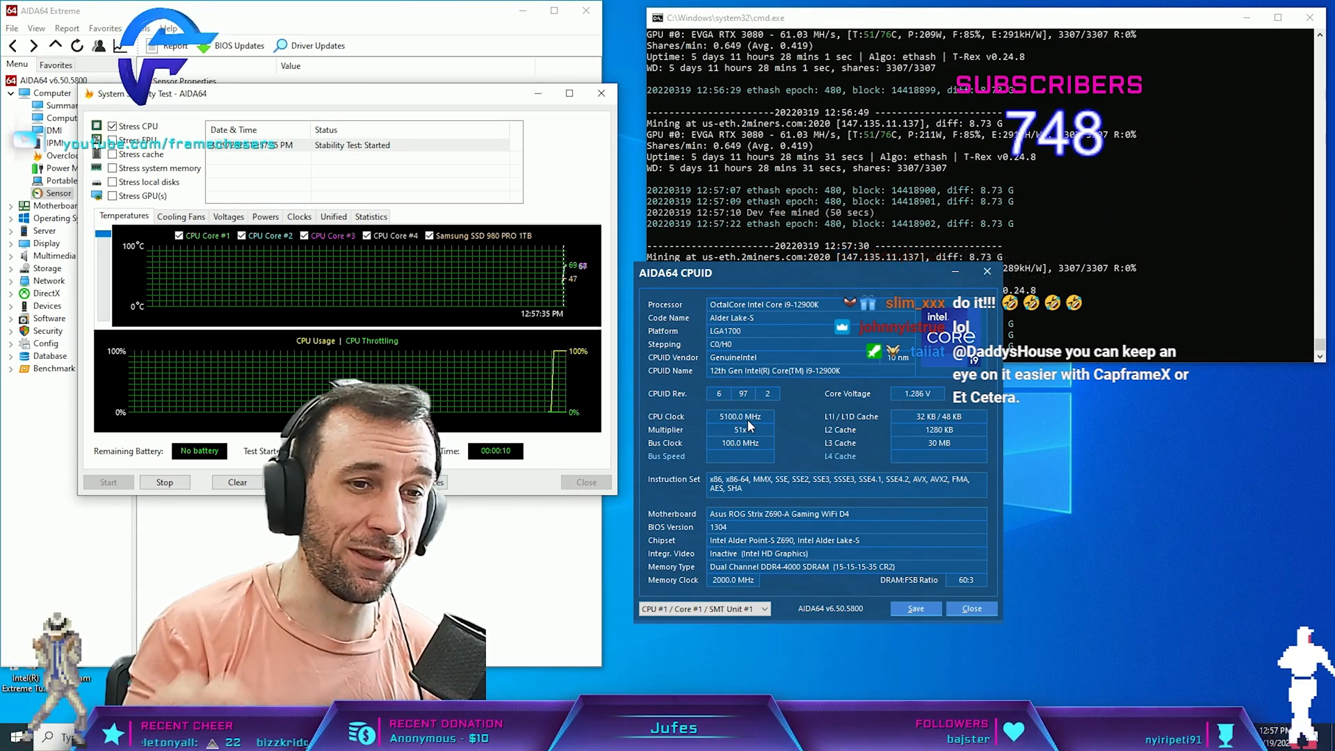
pyautogui.click(165, 483)
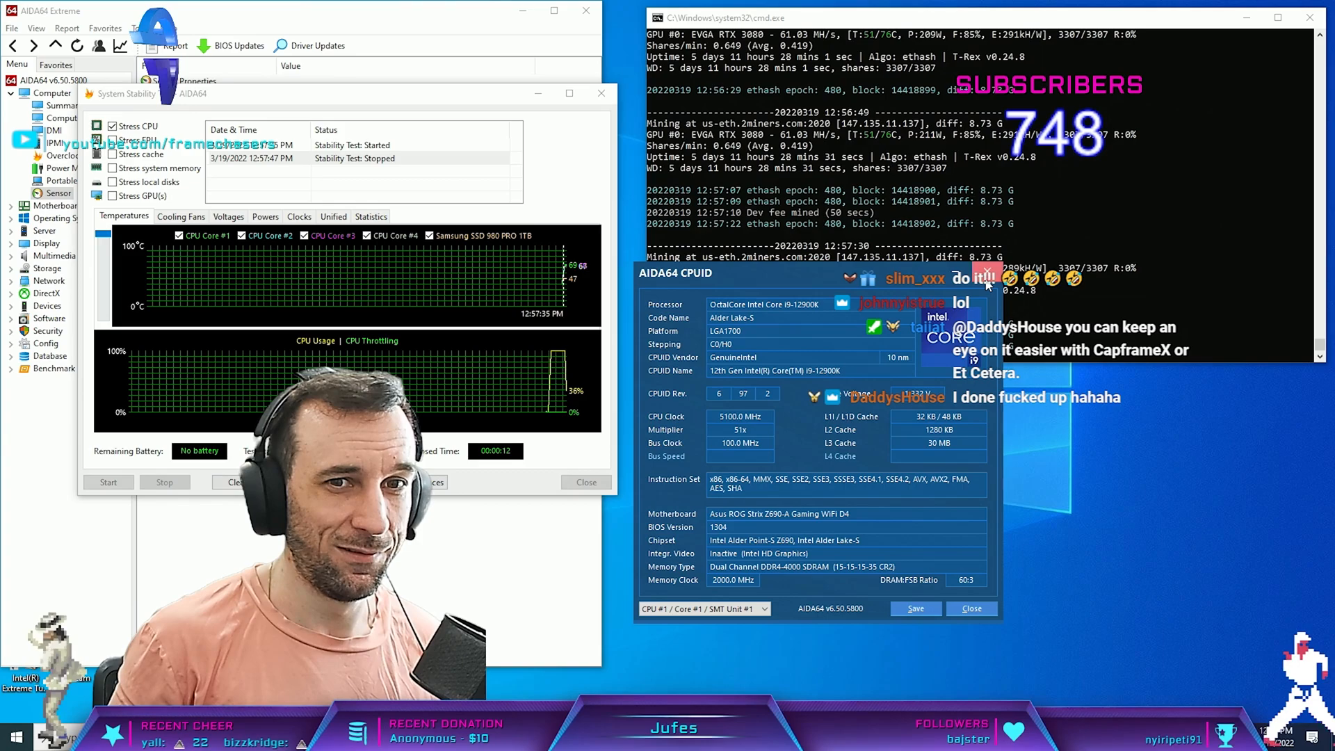
pyautogui.click(970, 610)
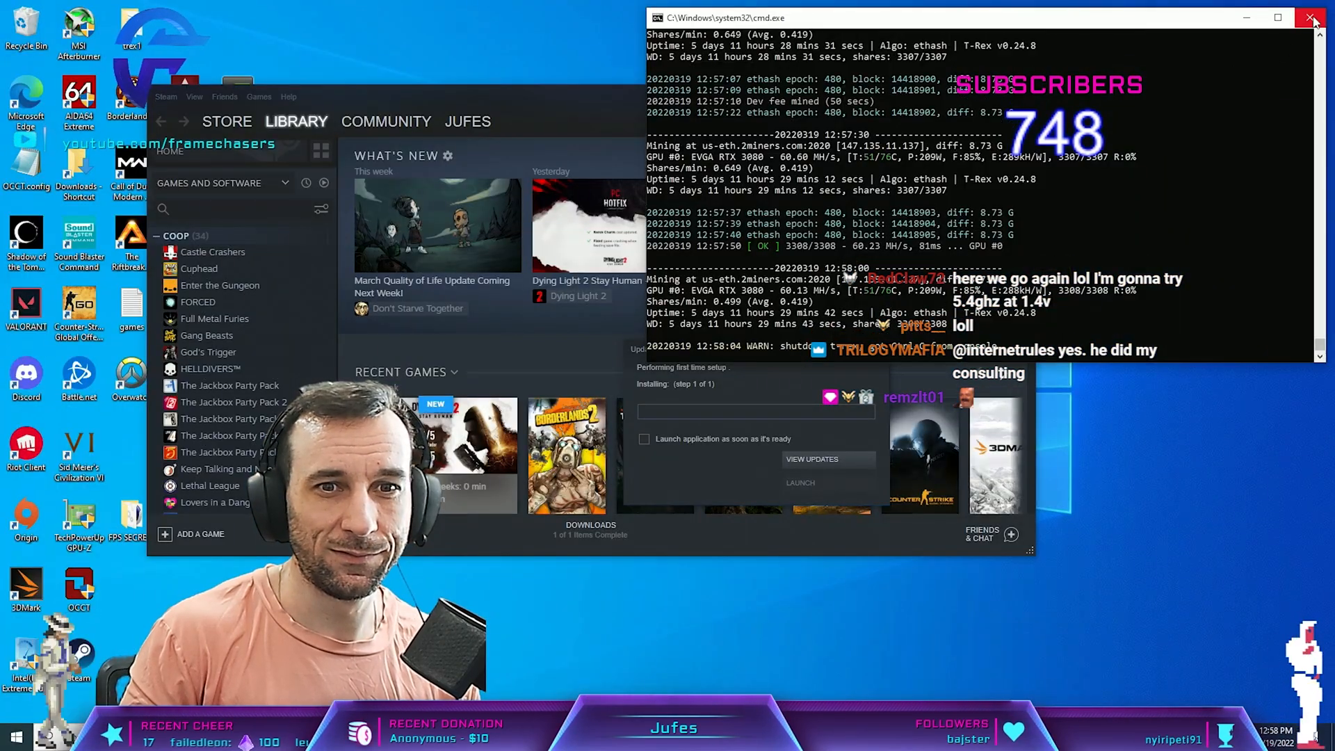
# Step: Close the mining console window before launching 3DMark
pyautogui.click(1309, 17)
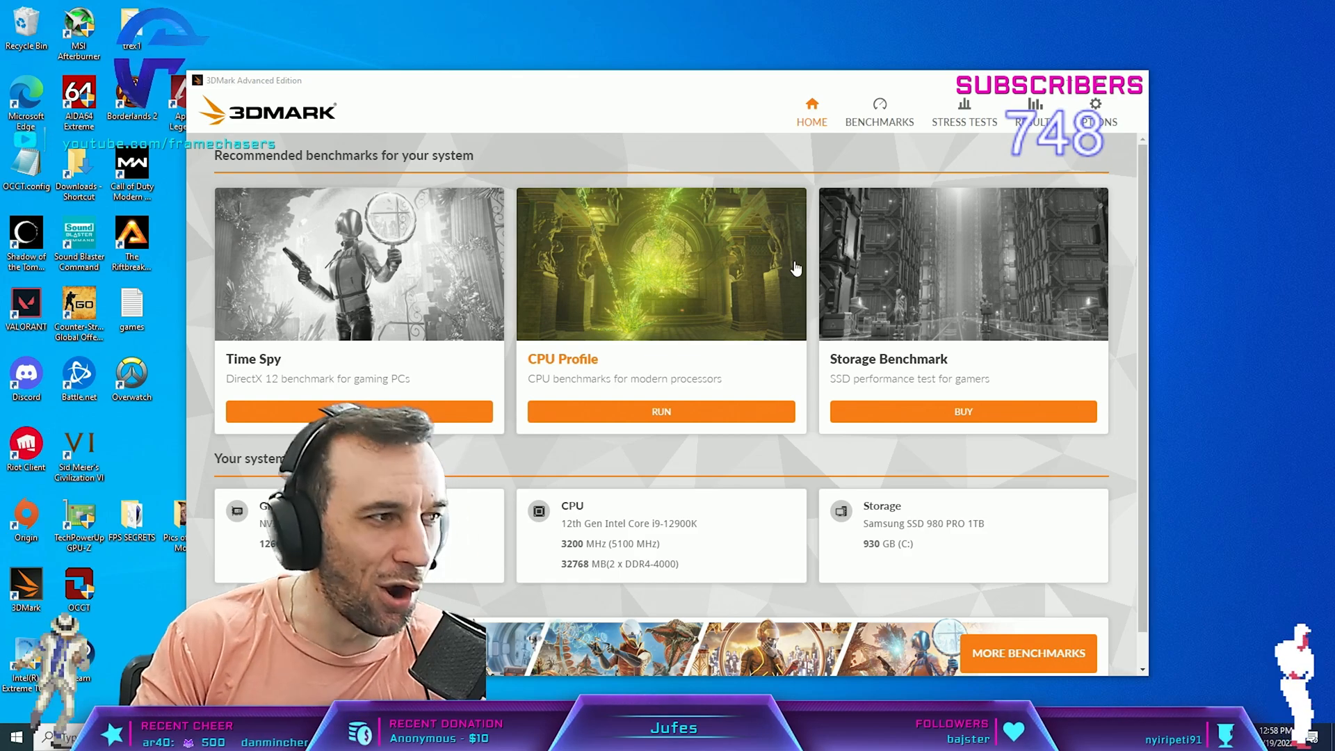
# Step: Configure a Fire Strike custom run with demo and combined test off, physics only
pyautogui.click(879, 111)
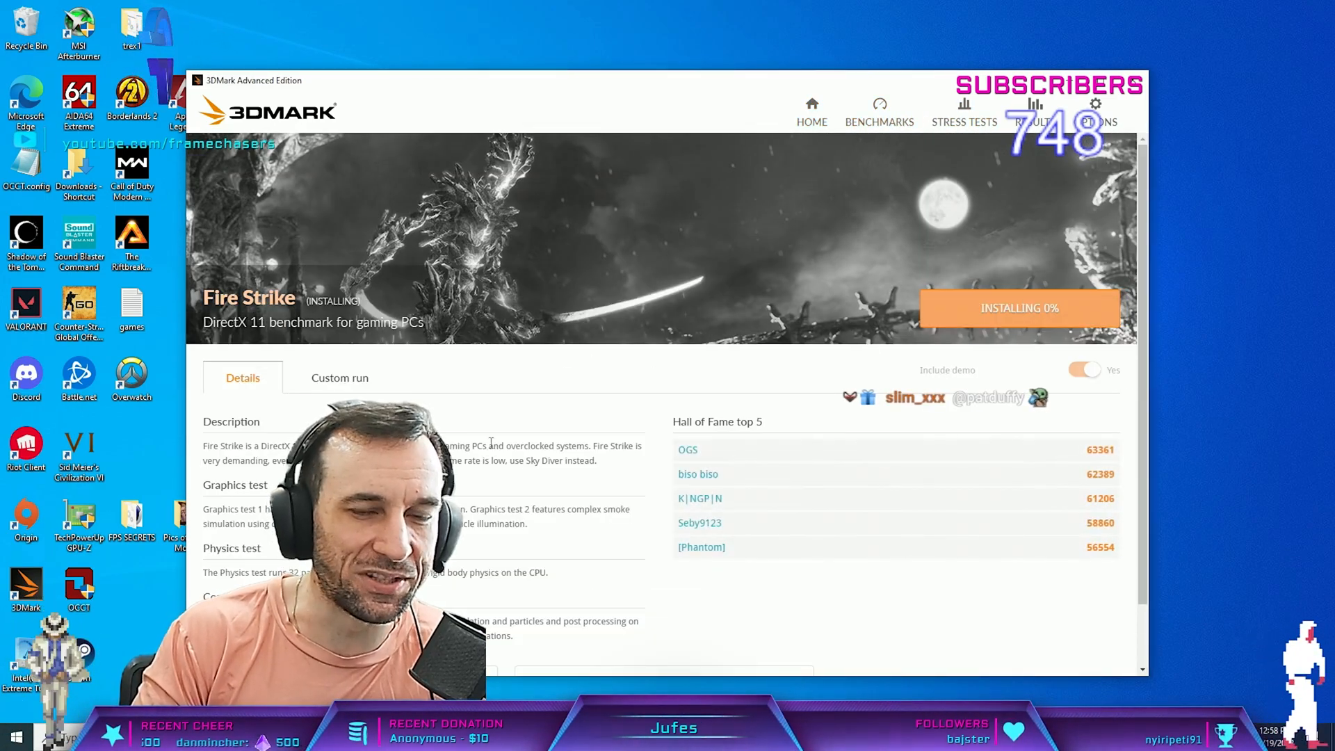
pyautogui.click(339, 378)
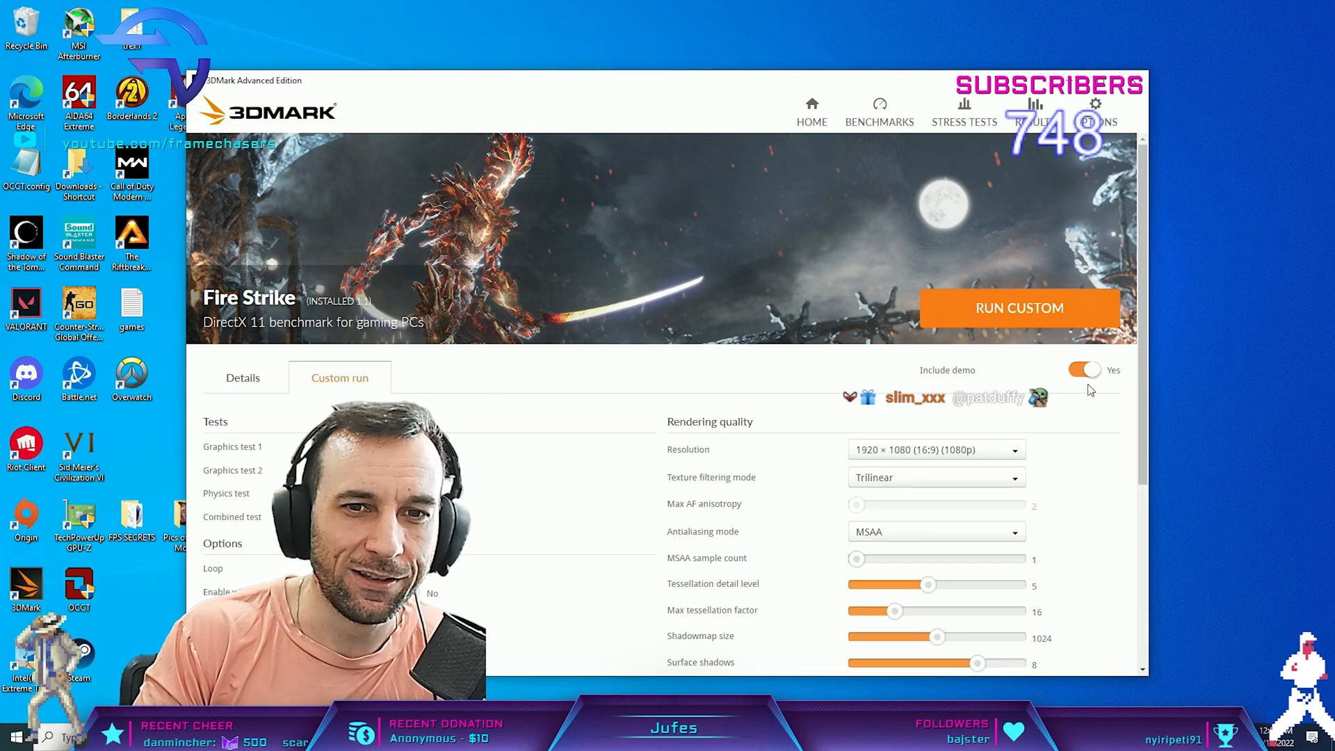
pyautogui.click(1084, 370)
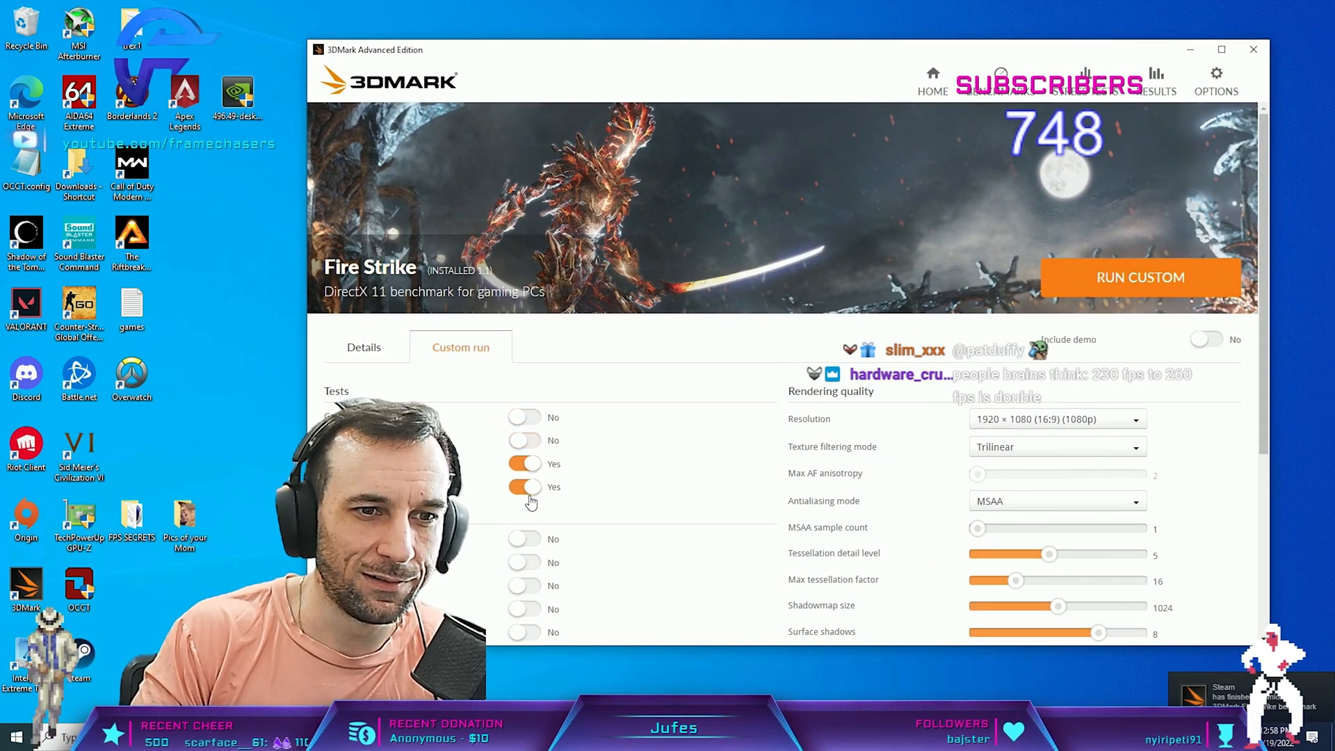
pyautogui.click(1140, 277)
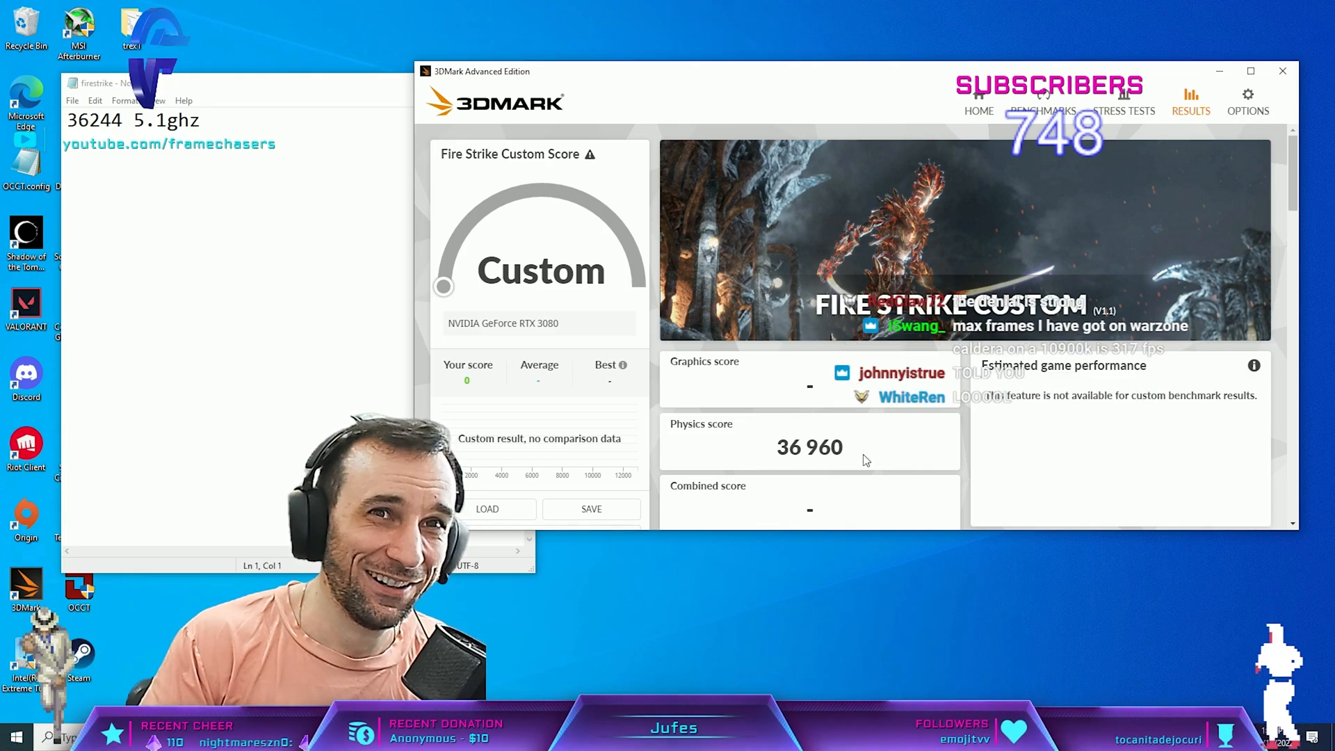
# Step: Select the 36 960 physics score in the Fire Strike result
pyautogui.doubleClick(810, 446)
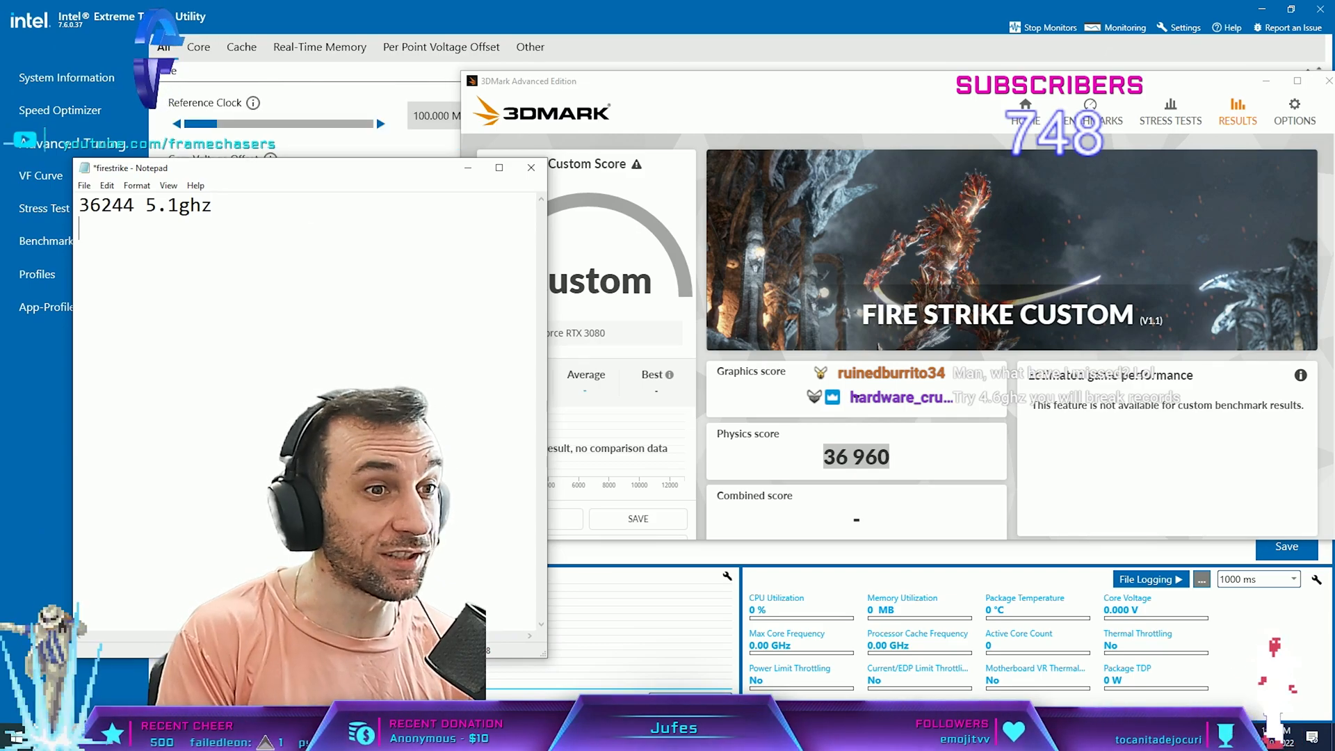
# Step: Record '36960 5.0ghz' on the second line of the firestrike notes
pyautogui.write('36960 5.')
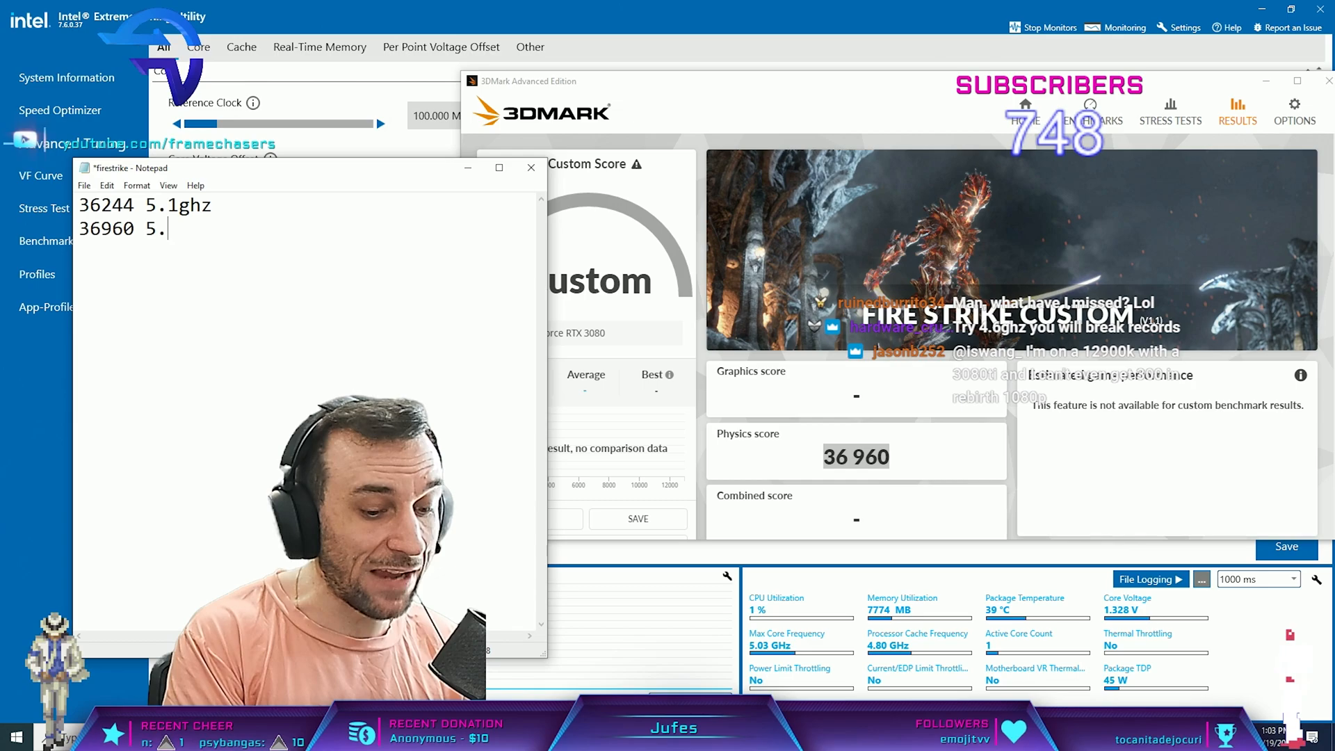
pyautogui.write('0ghz')
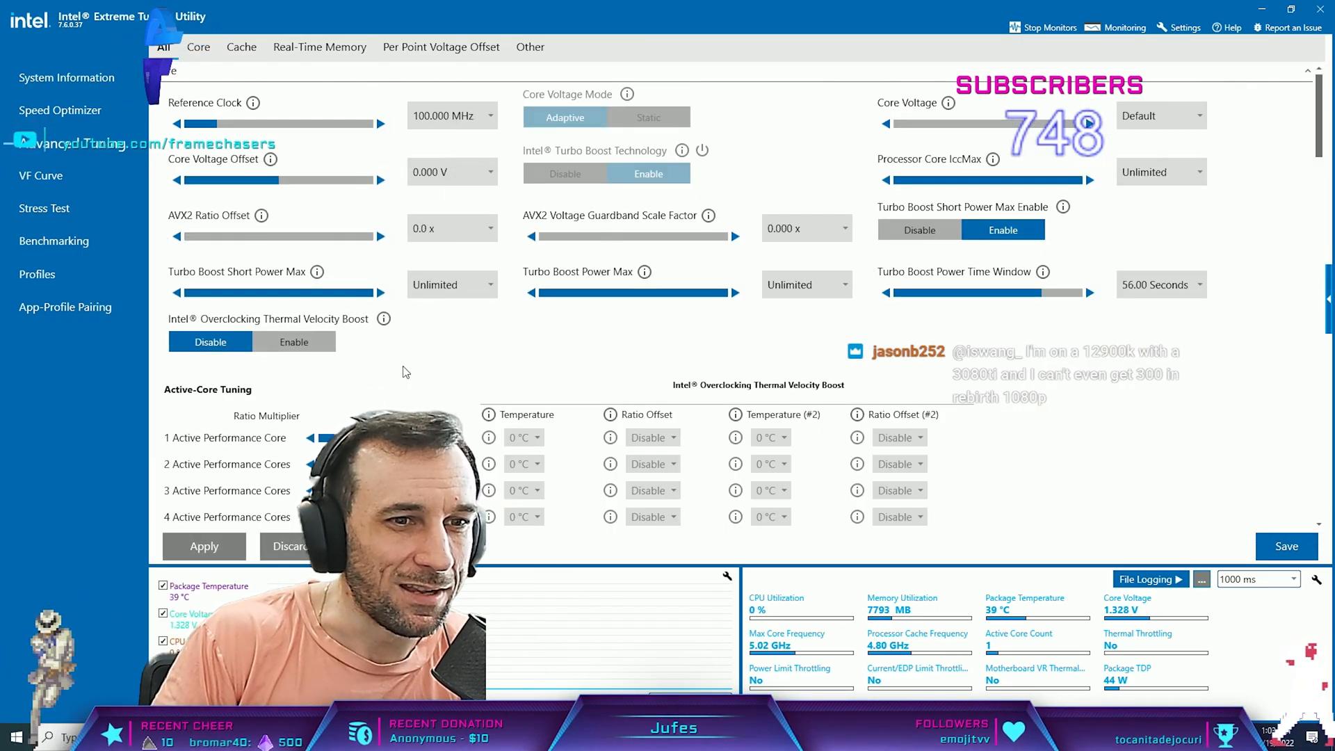
# Step: Scroll down the Intel XTU Advanced Tuning page
pyautogui.scroll(-3)
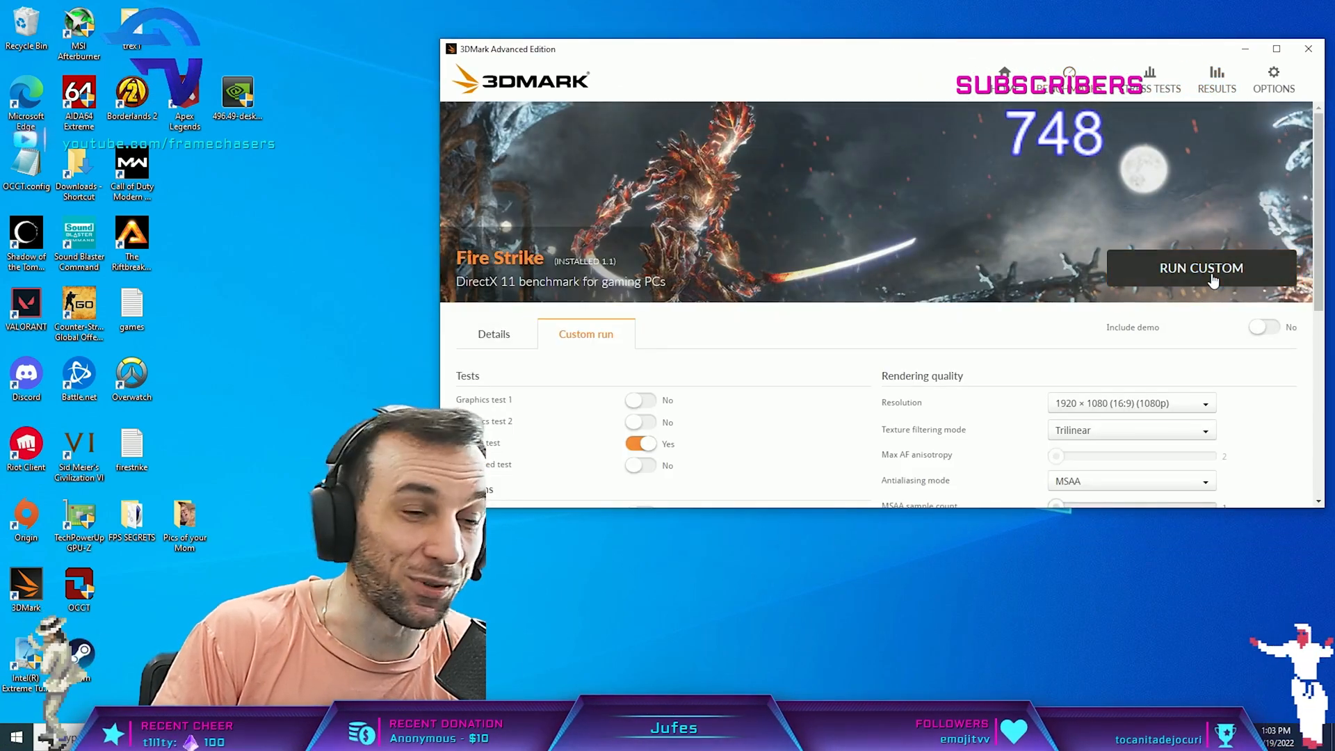
# Step: Adjust the Fire Strike custom run toggles to leave only the physics test enabled
pyautogui.click(1201, 269)
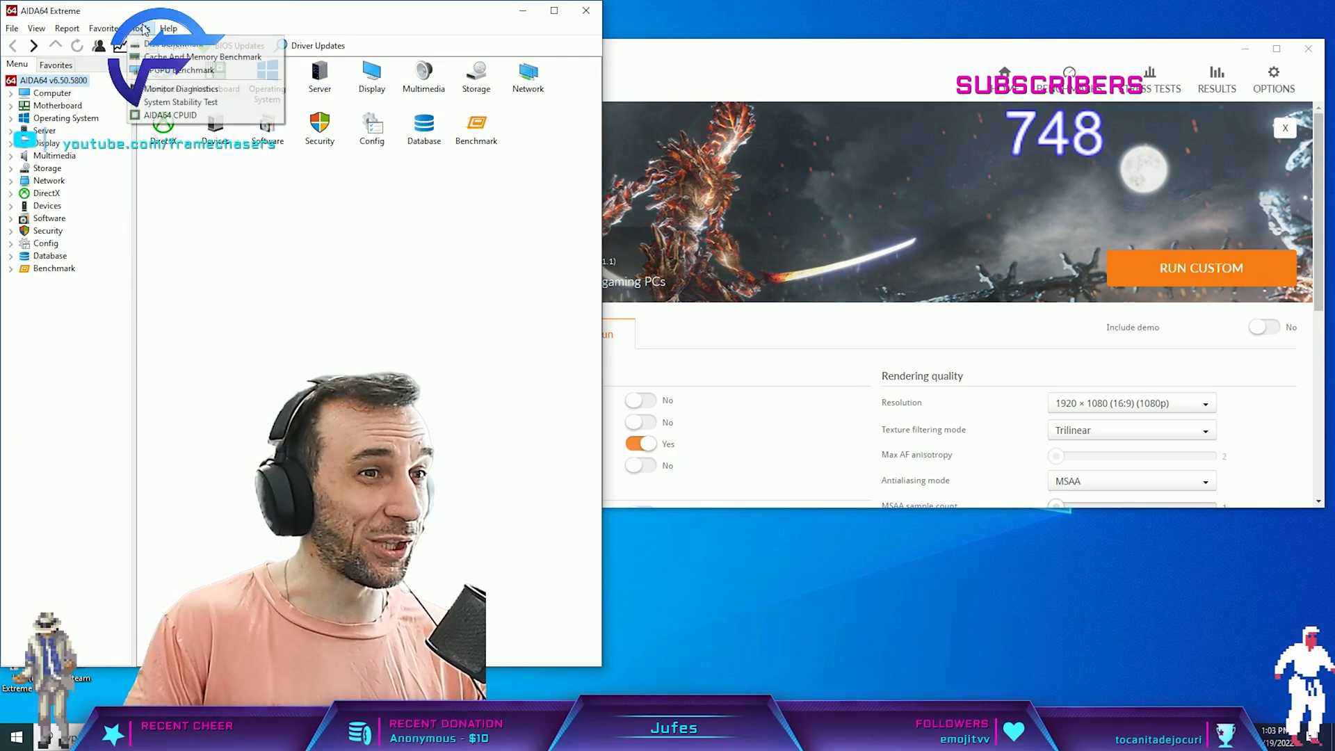
# Step: Read CPU Clock 5100.0 MHz in AIDA64 CPUID and close the details
pyautogui.click(171, 114)
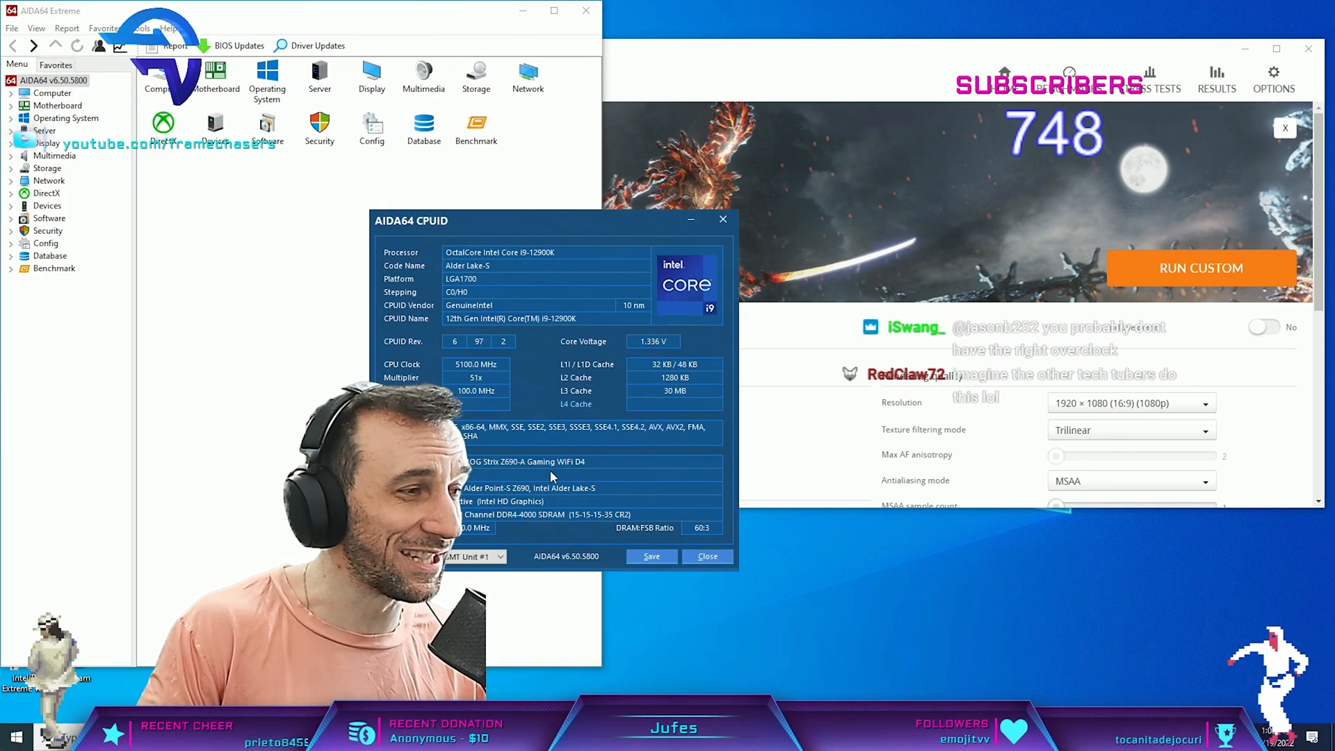
pyautogui.click(707, 556)
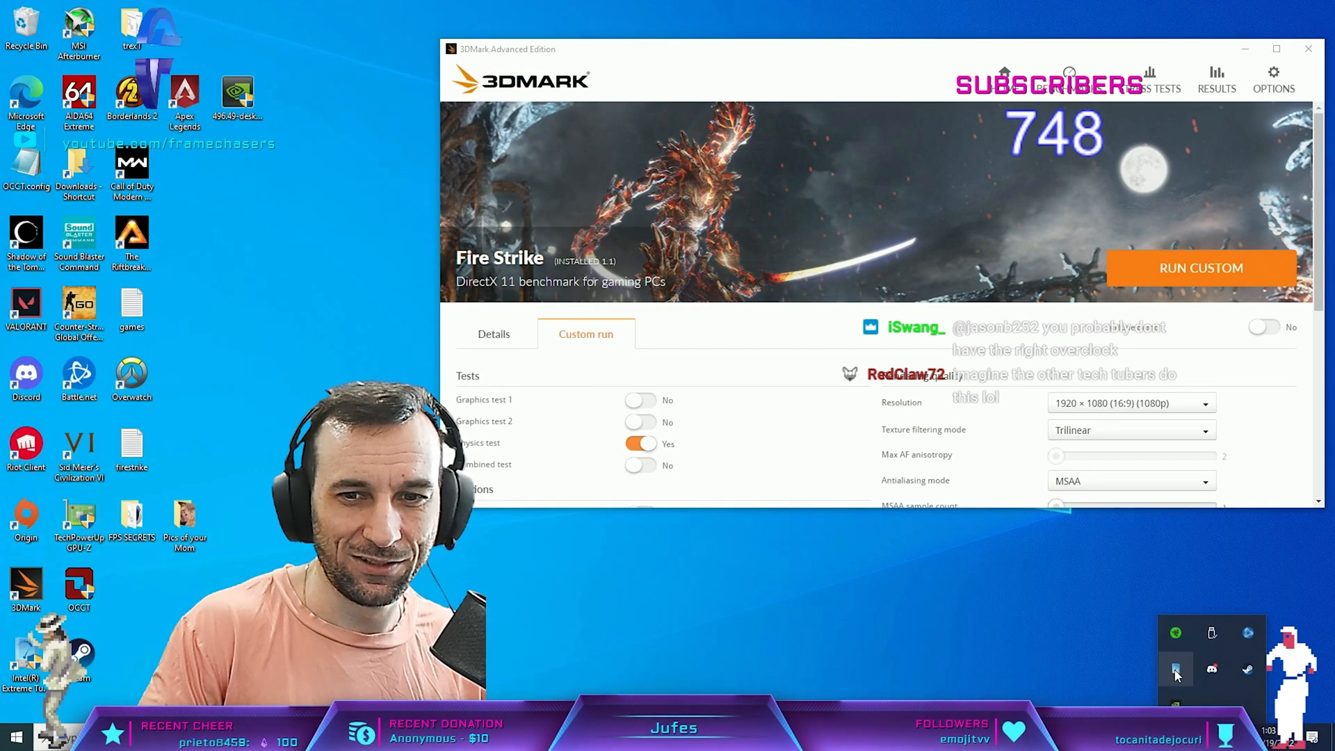
# Step: Start the physics-only Fire Strike custom run, finishing with a physics score of 37,145
pyautogui.click(1201, 268)
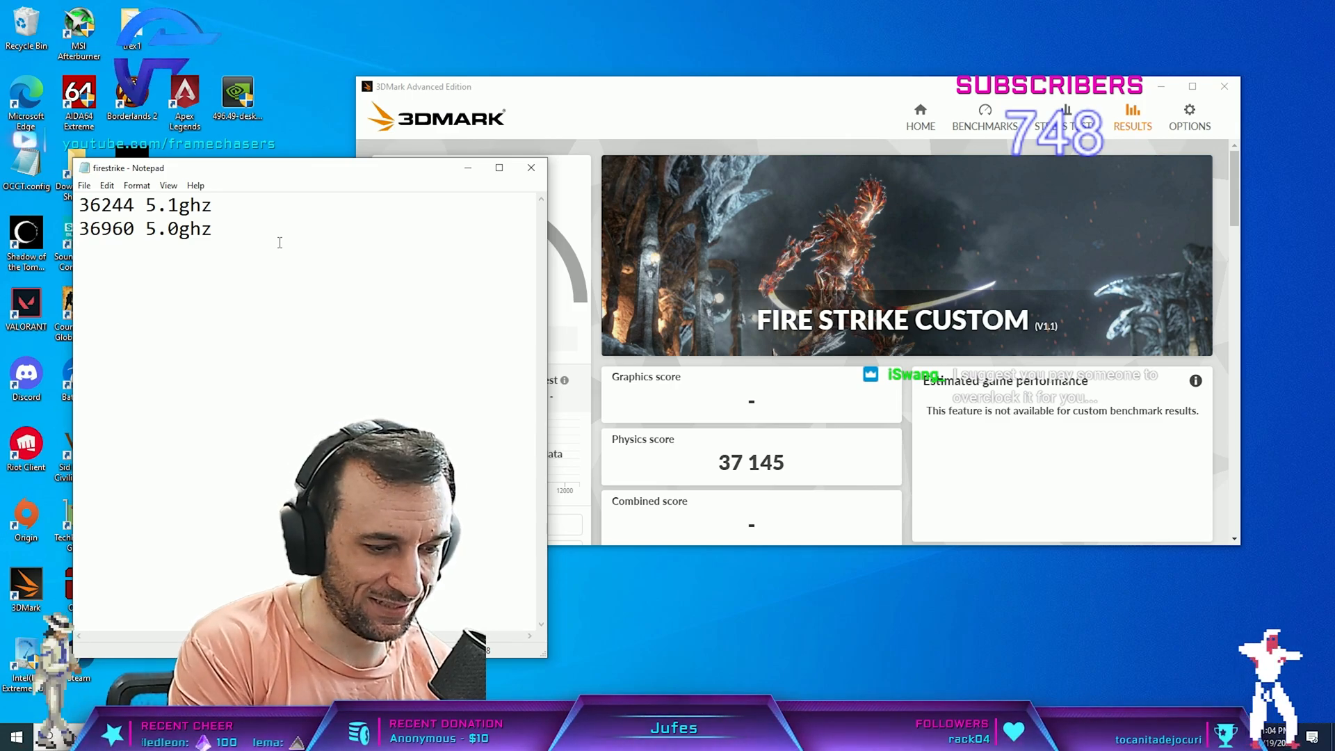
# Step: Record '37145 5.1ghz' as a third line in the firestrike.txt score log
pyautogui.write('37145 5')
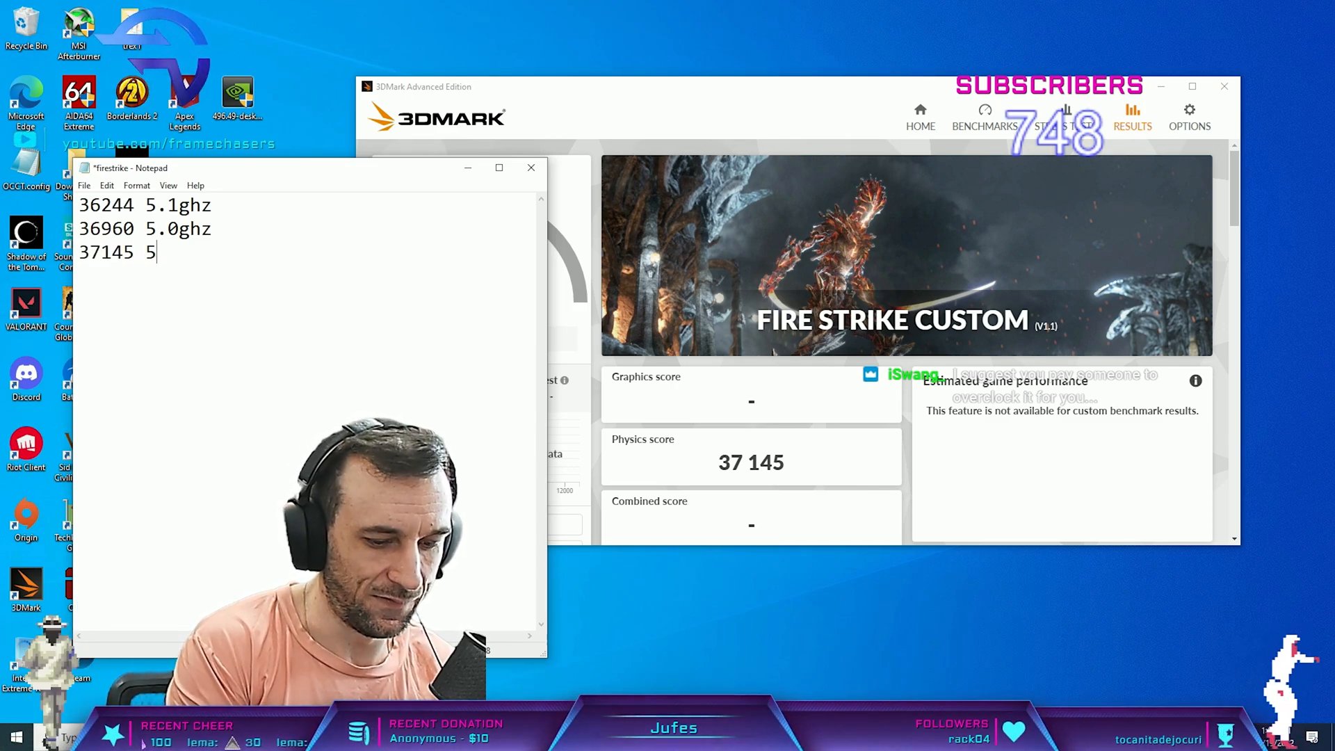
pyautogui.write('.1ghz')
pyautogui.write('369')
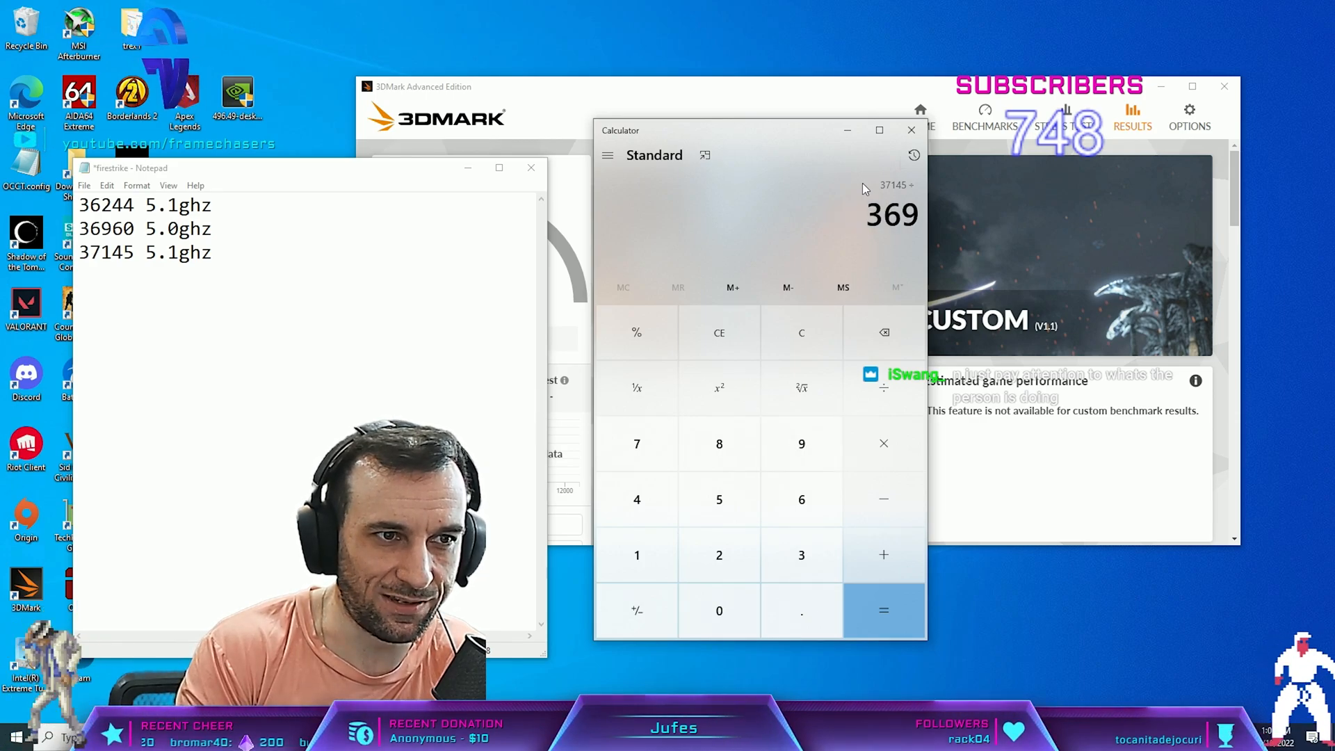
# Step: Compute 37145 ÷ 36960 in Calculator, giving about 1.005
pyautogui.click(883, 611)
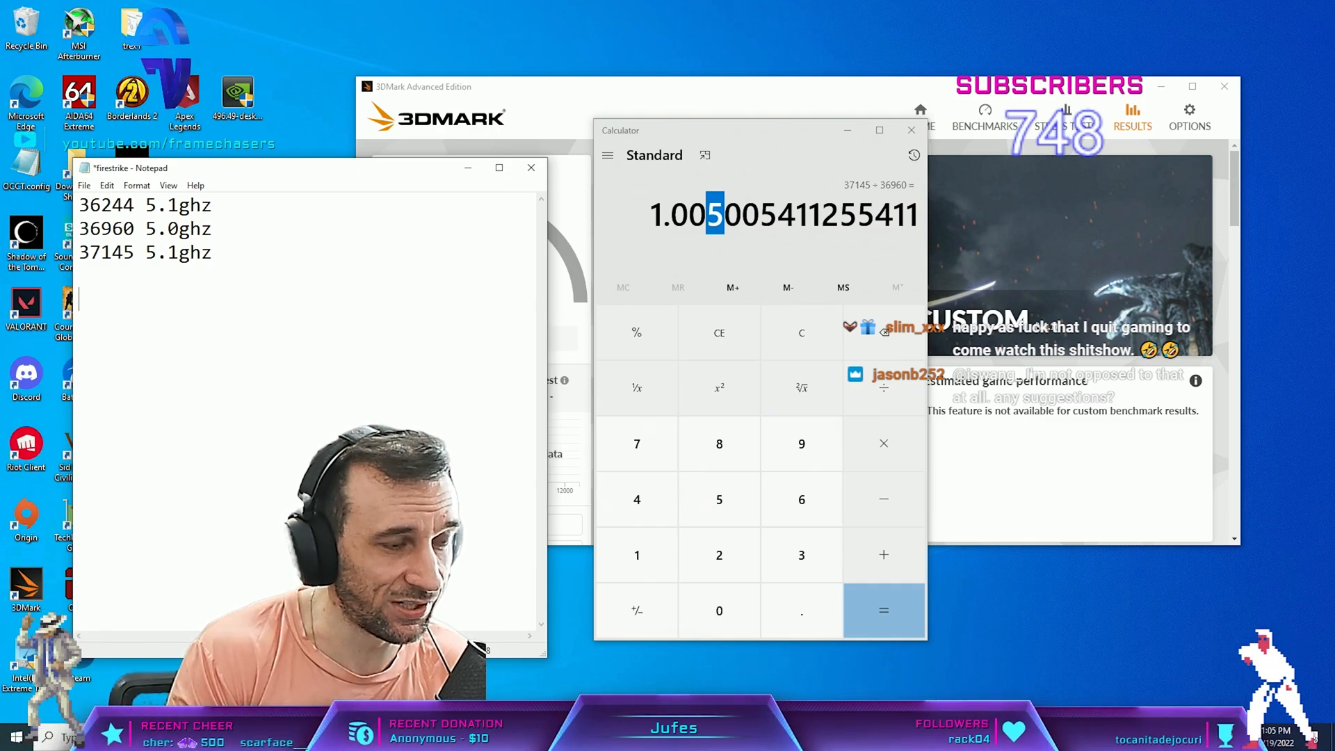
# Step: Note '300fps 1.5fps' on a new line beneath the three physics scores
pyautogui.write('300fps')
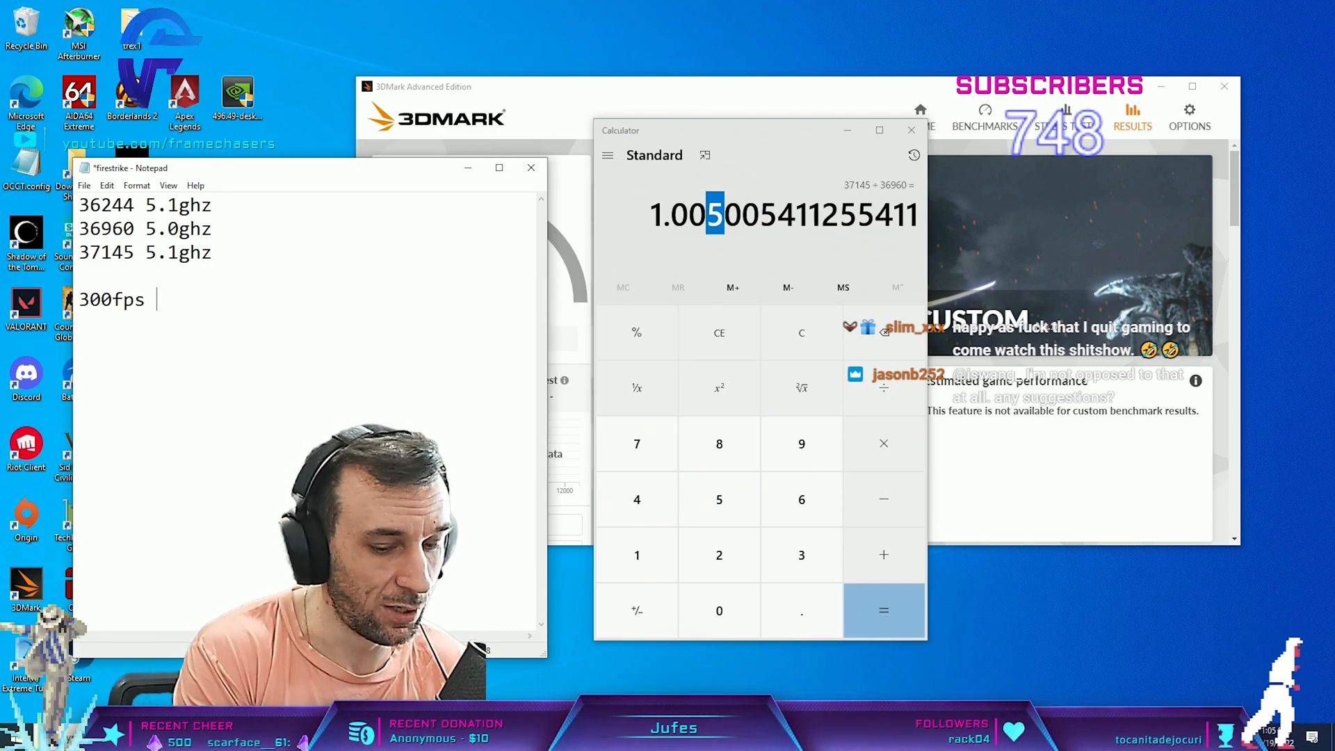
pyautogui.write('1.5fps')
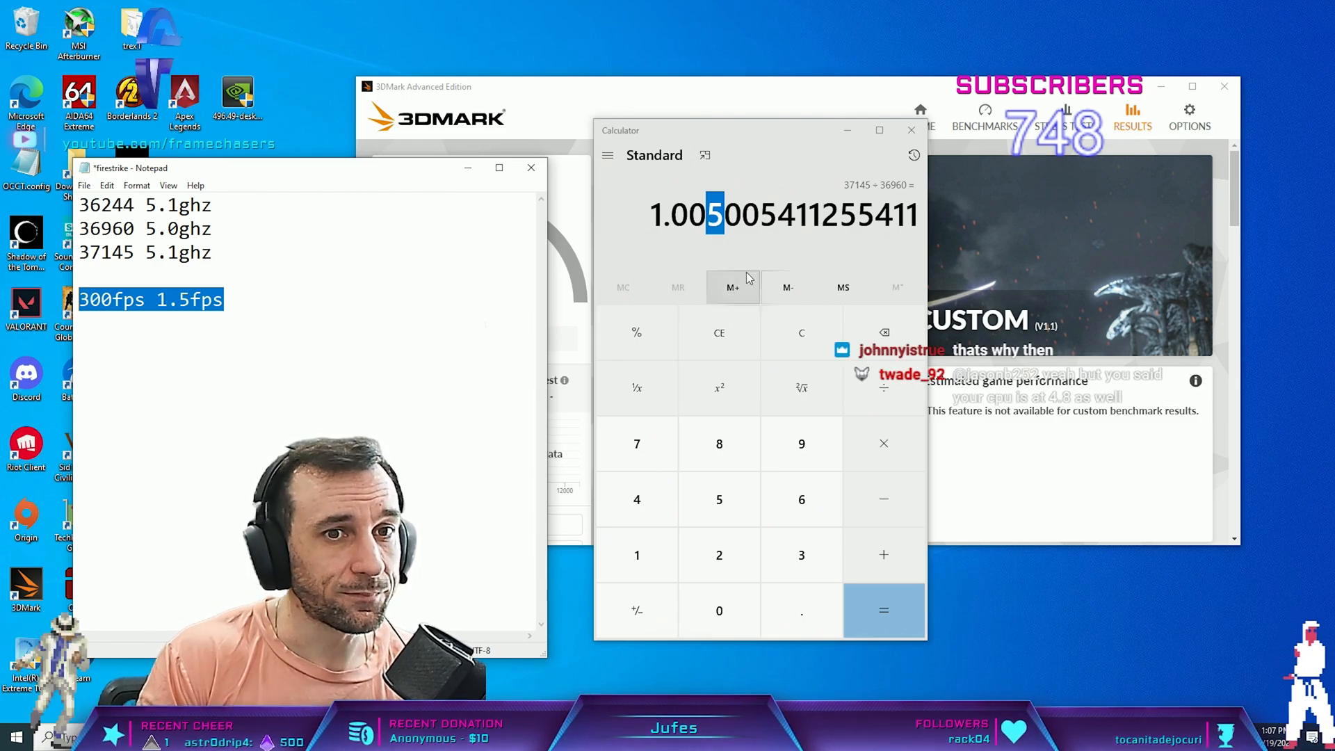
# Step: Clear Calculator to 0 and reposition it so the 37,145 physics result shows again
pyautogui.click(801, 333)
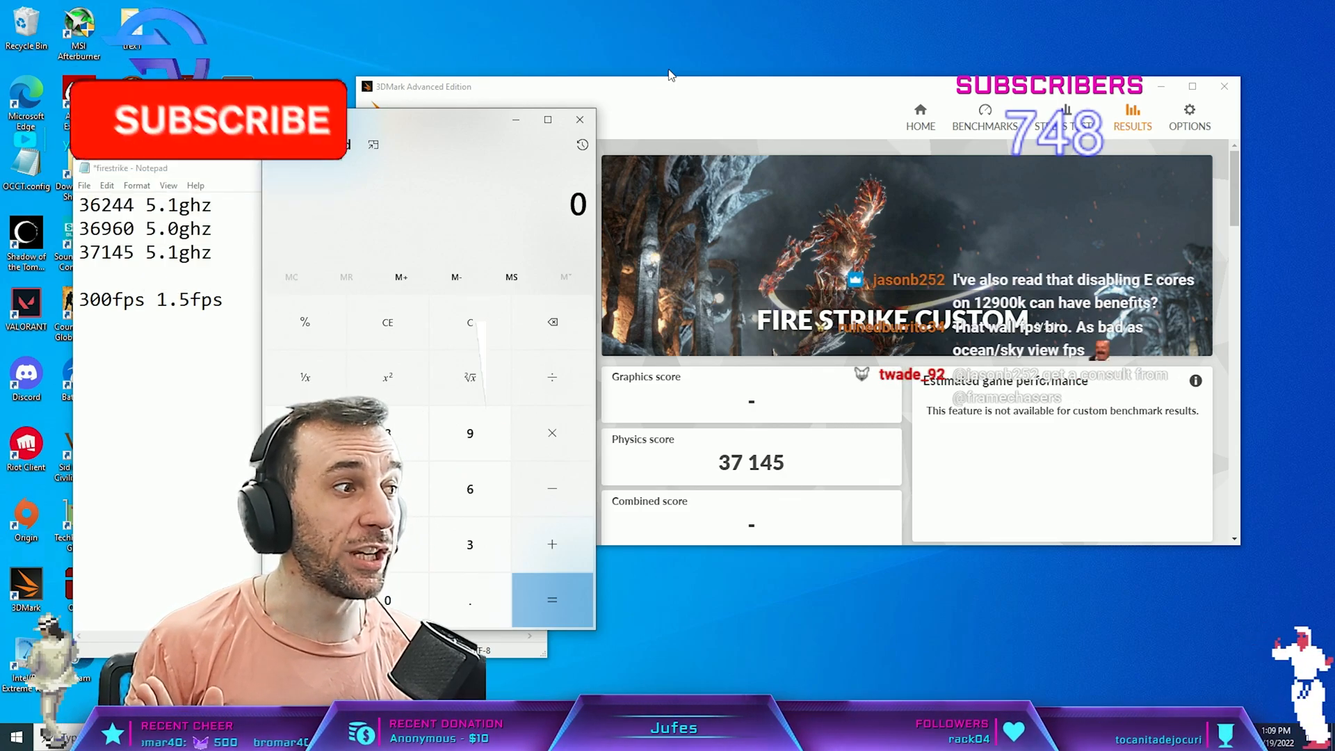
pyautogui.click(209, 118)
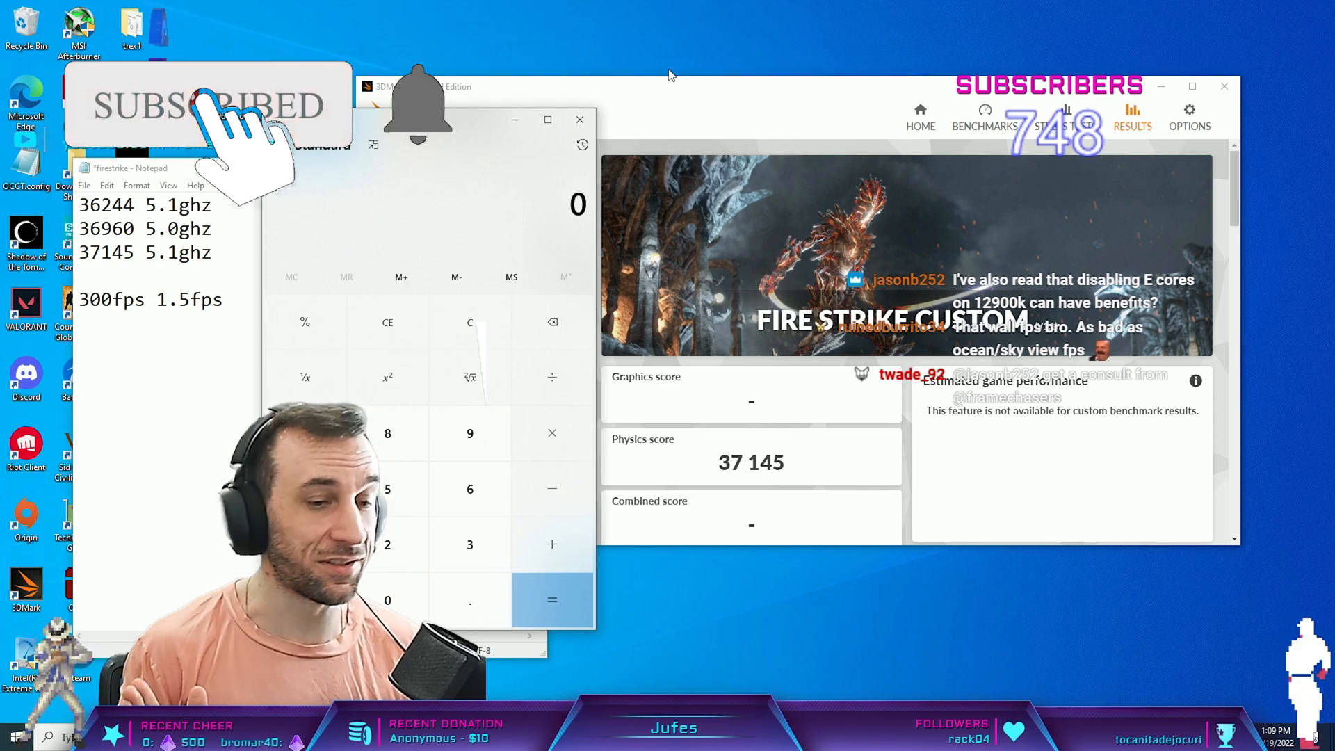